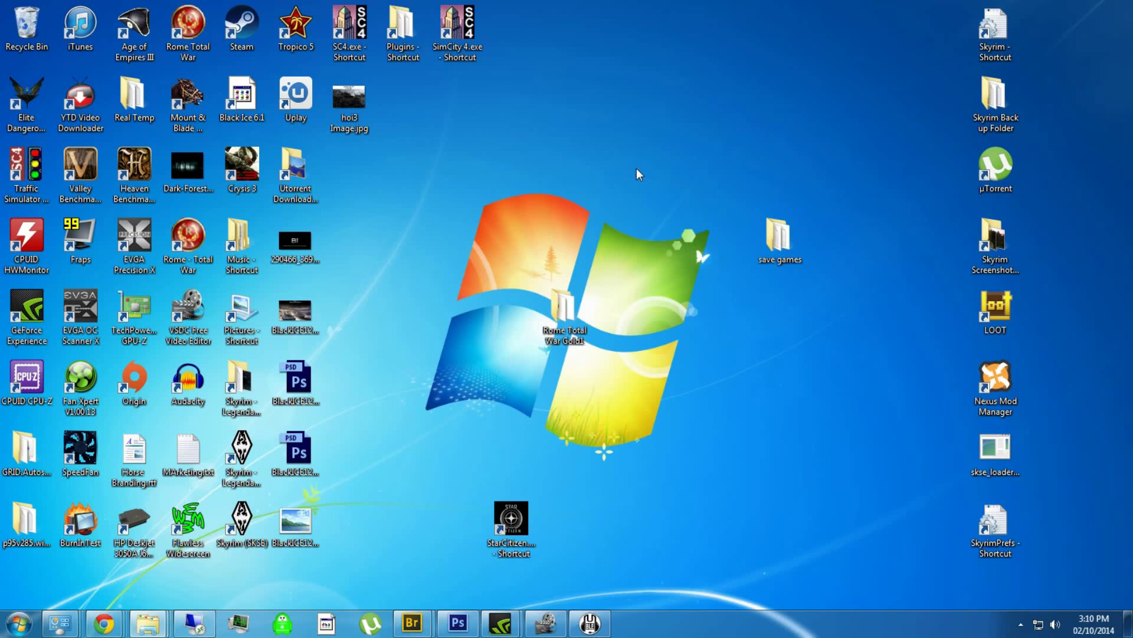
mouse_move(364, 317)
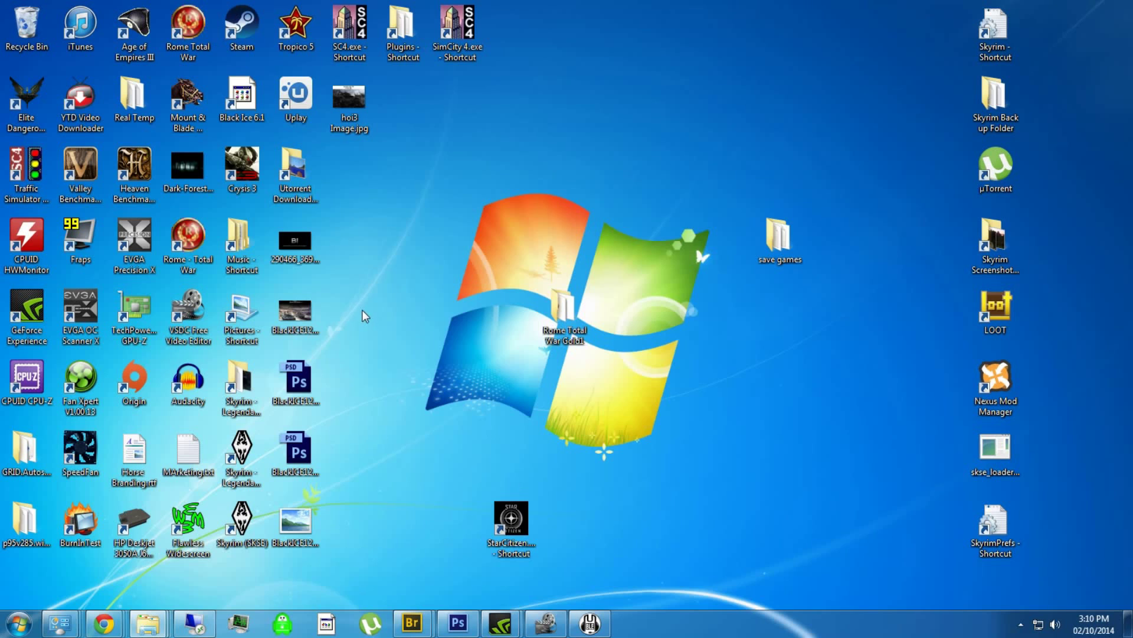
mouse_move(383, 472)
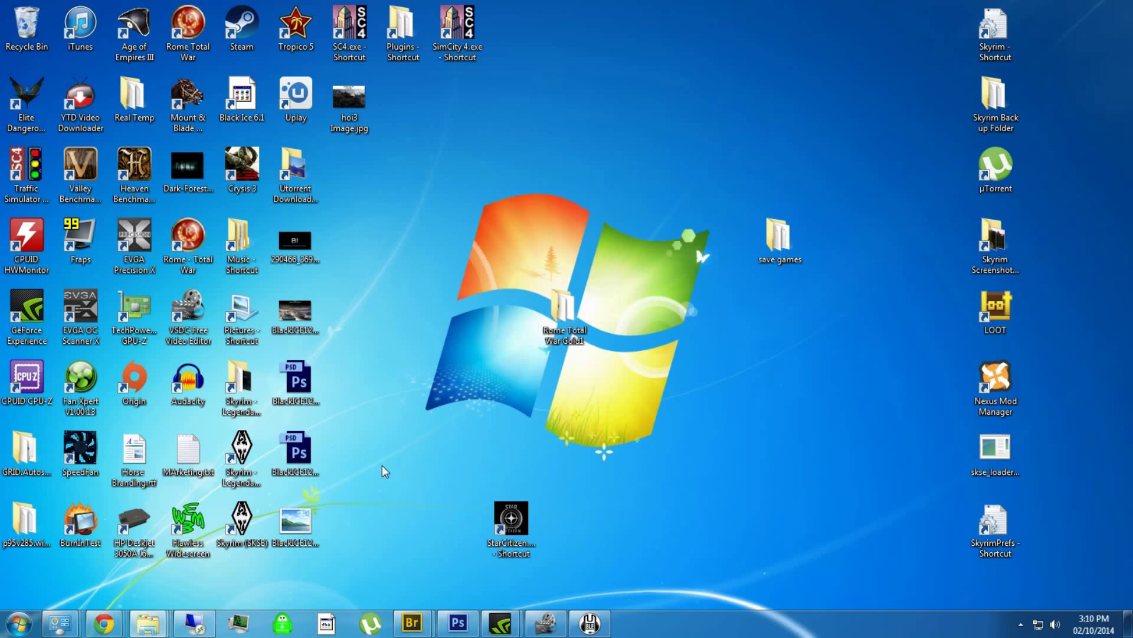
mouse_move(485, 290)
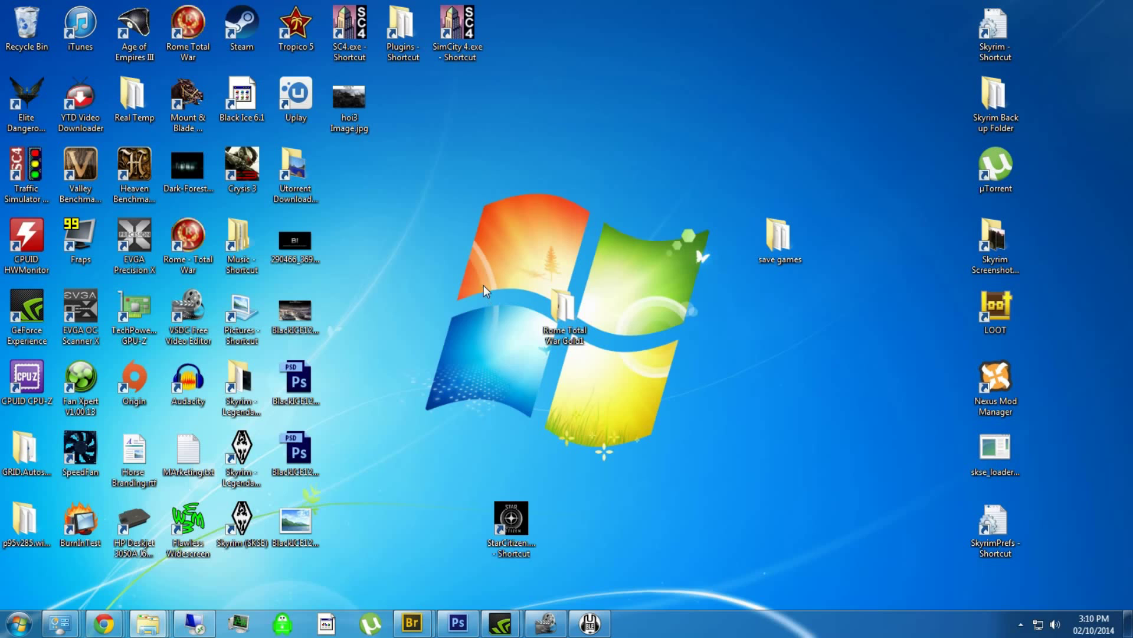
mouse_move(116, 620)
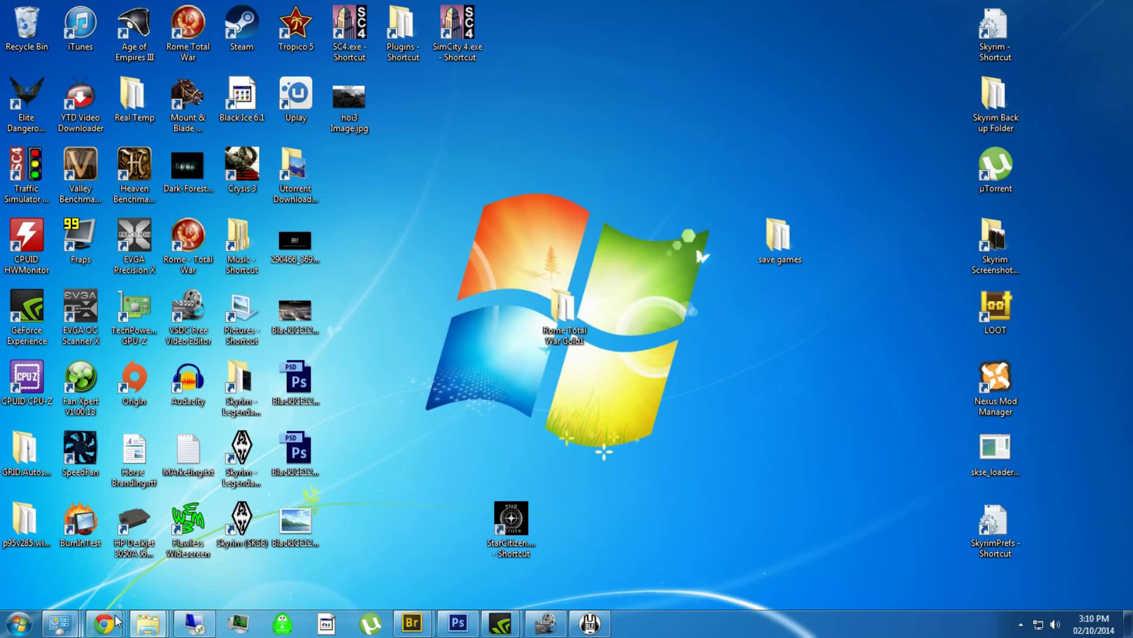
mouse_move(446, 346)
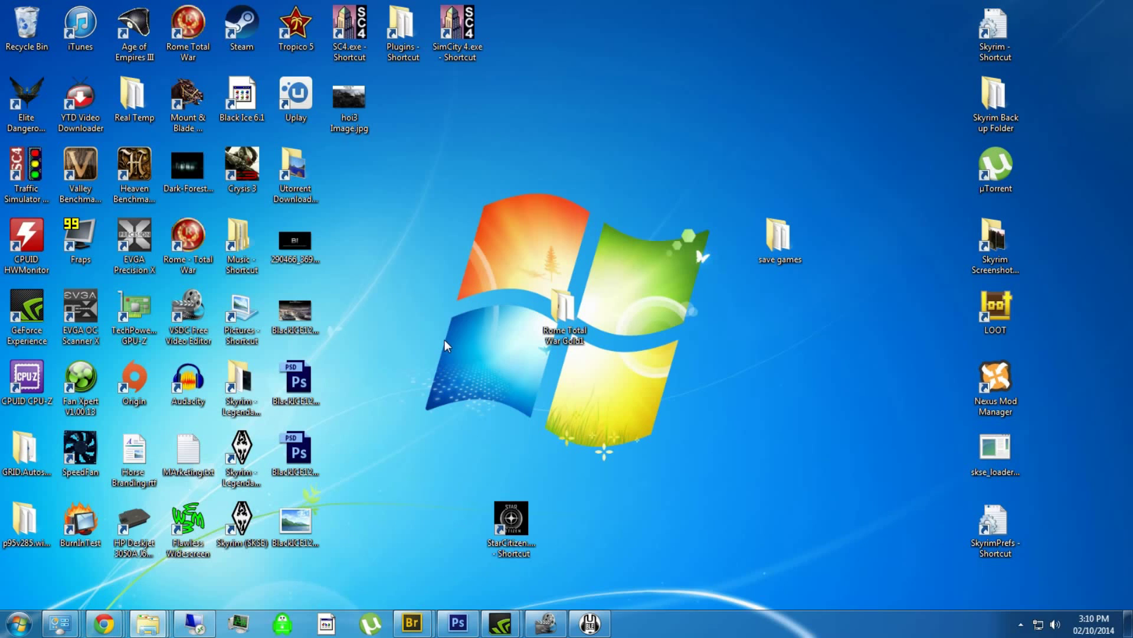
mouse_move(501, 314)
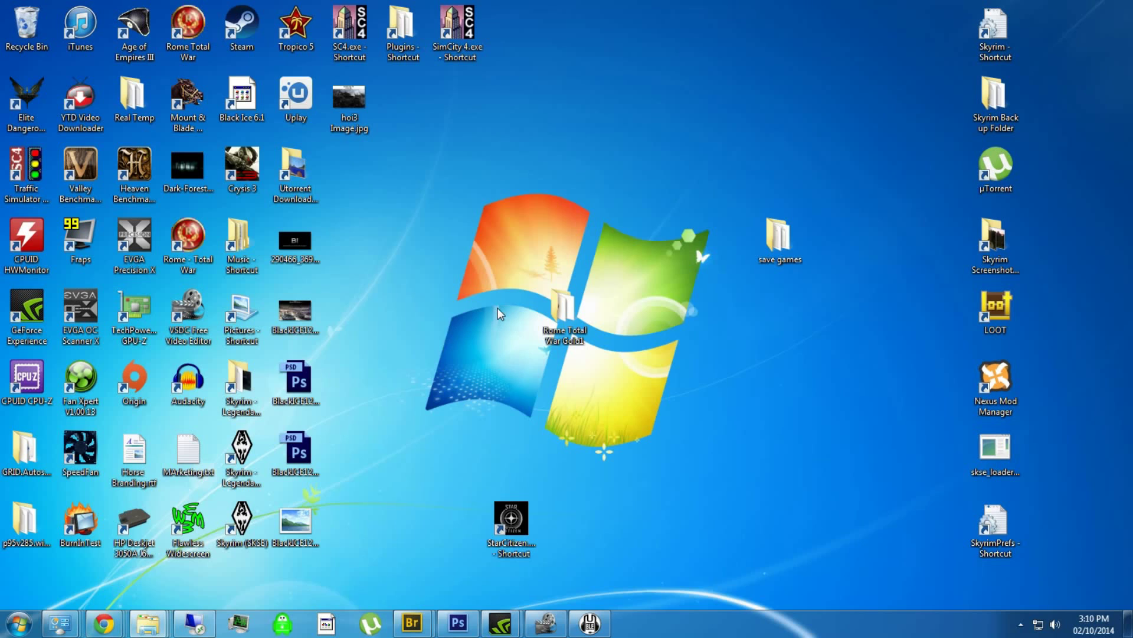
mouse_move(254, 555)
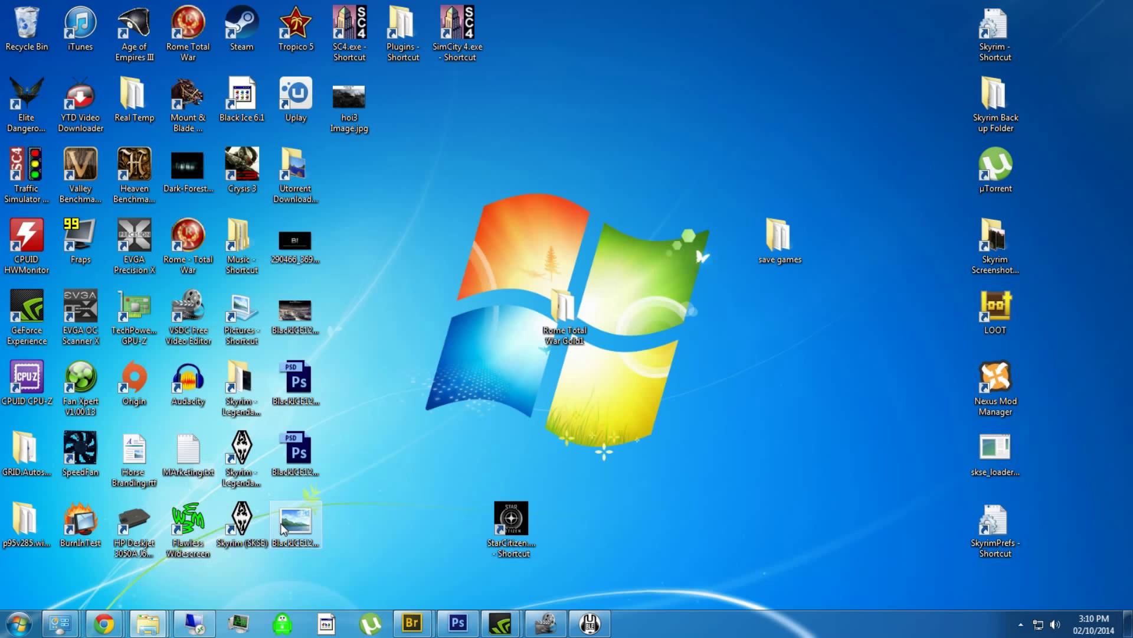
mouse_move(416, 381)
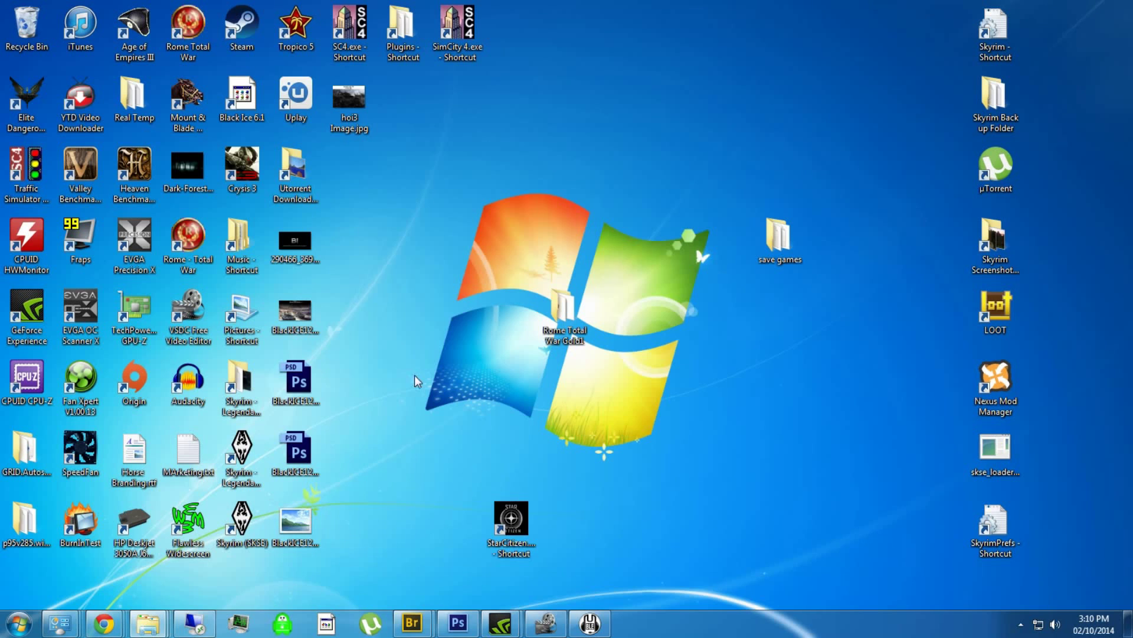
mouse_move(268, 578)
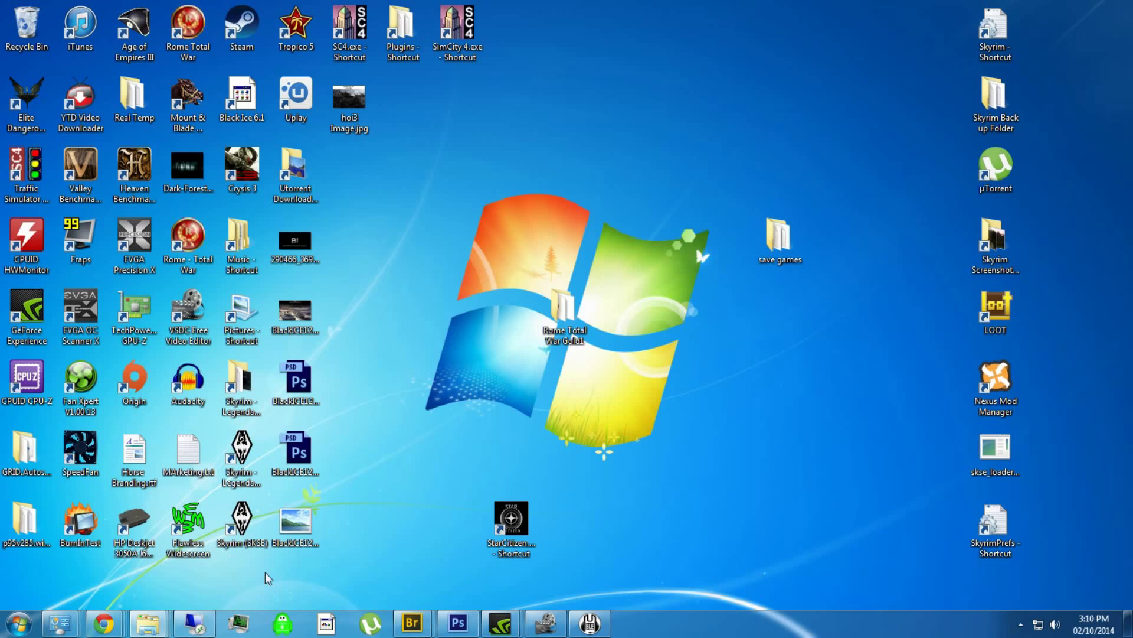
From the Google results, reach NTCore's CFF Explorer page and download the ExplorerSuite.exe installer.
click(103, 622)
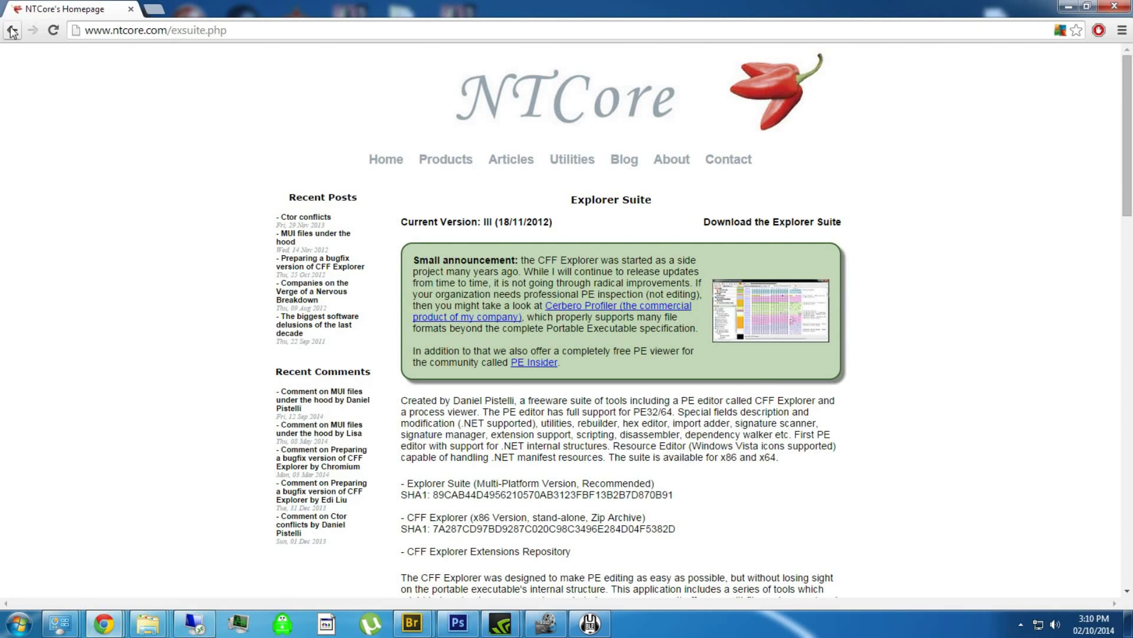
click(10, 31)
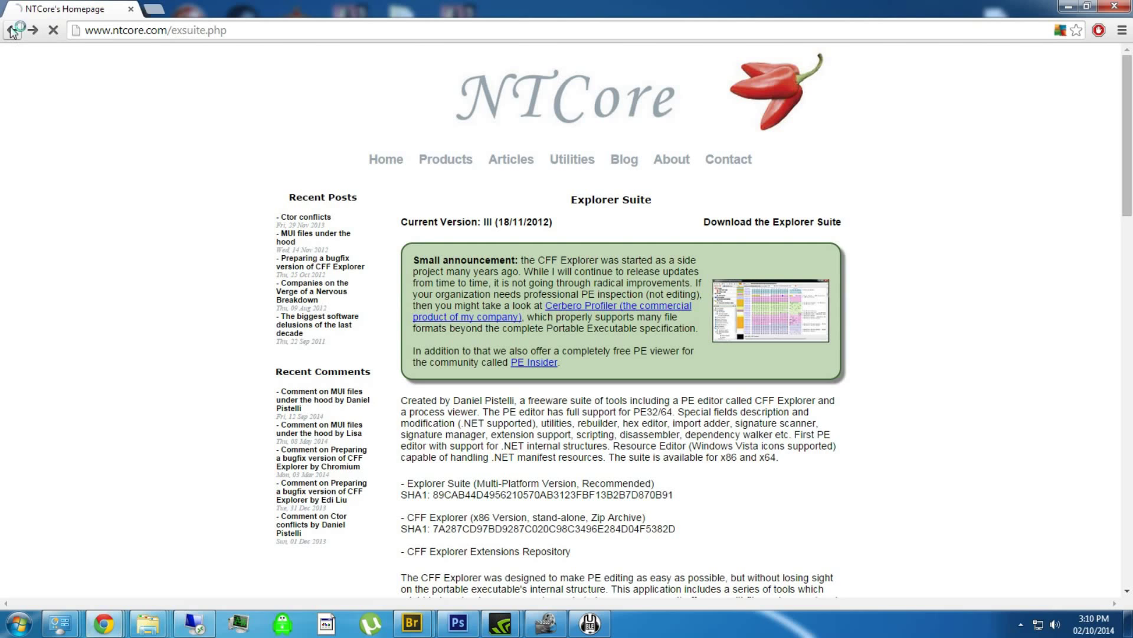
click(12, 29)
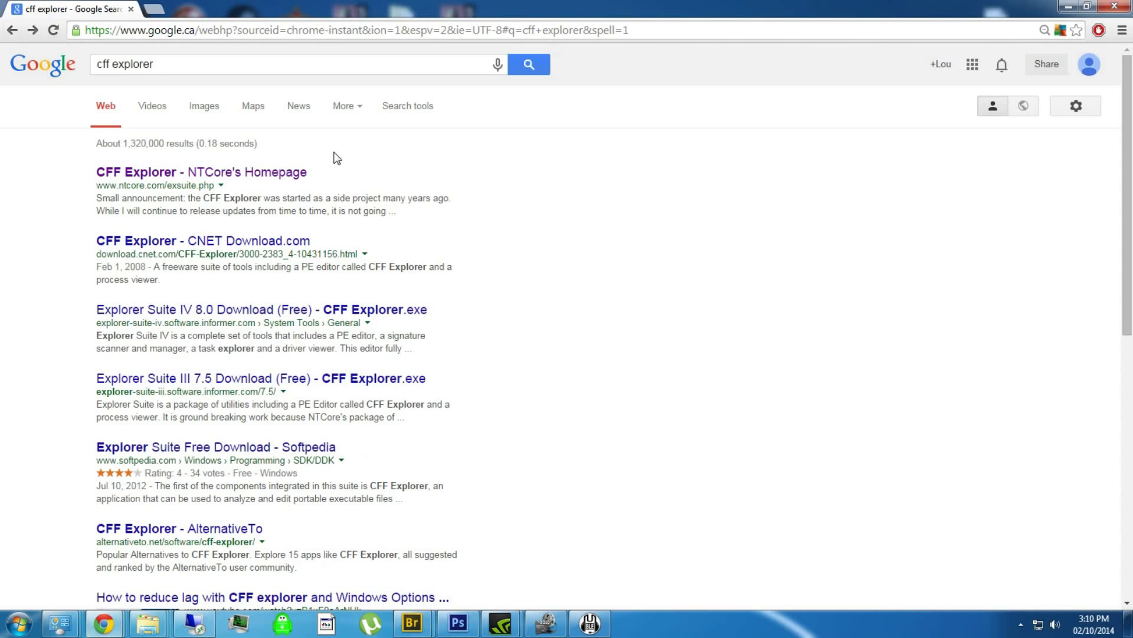
mouse_move(207, 250)
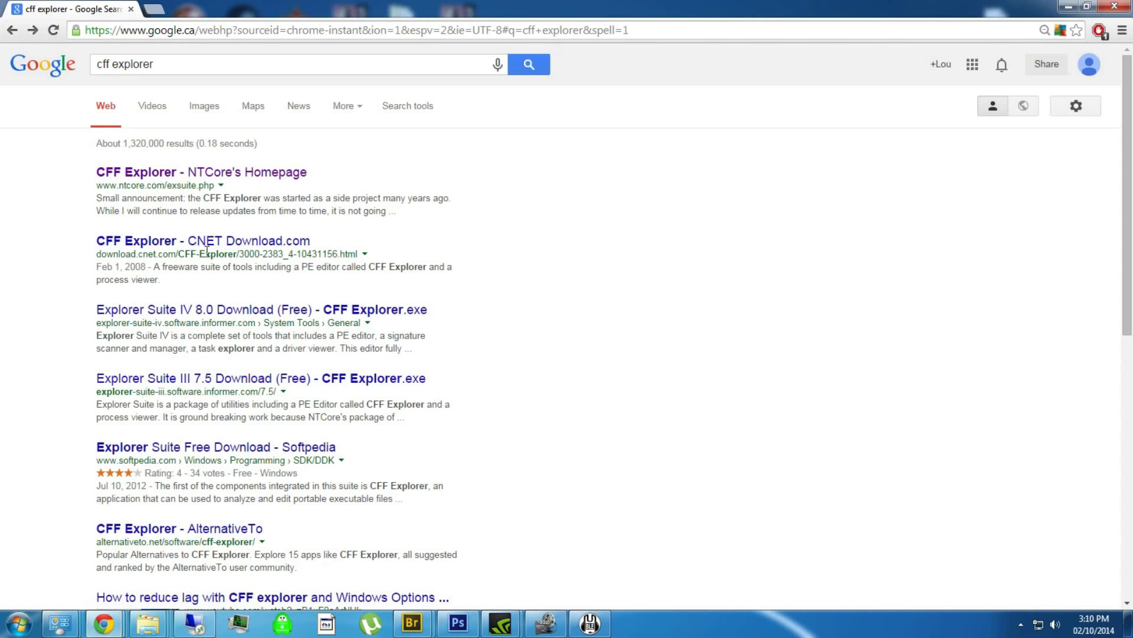
mouse_move(144, 172)
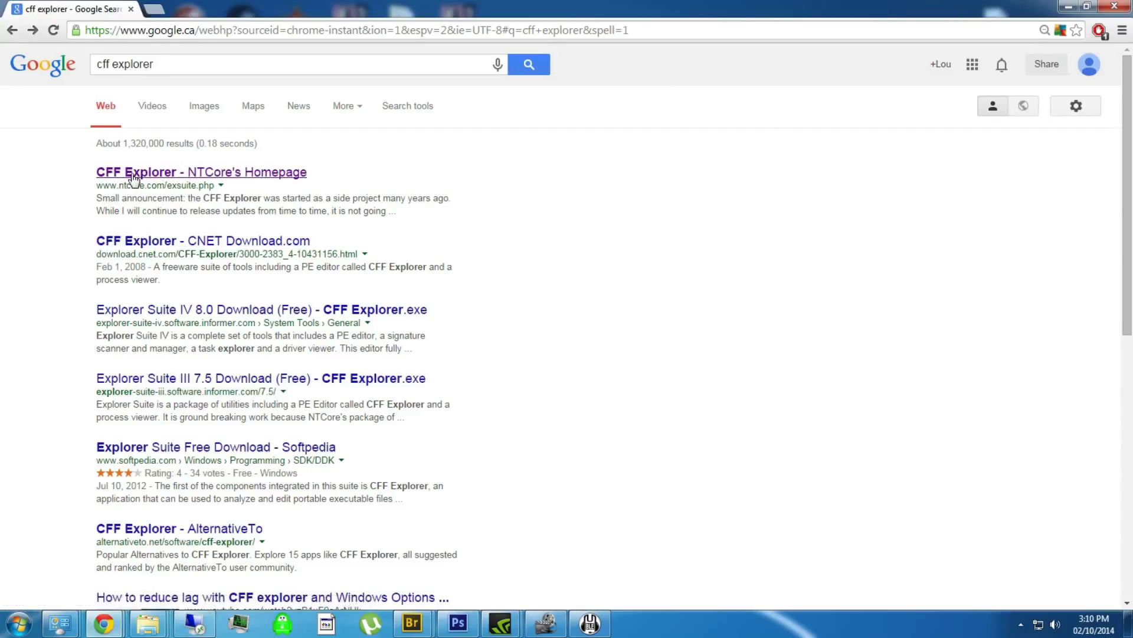
click(200, 172)
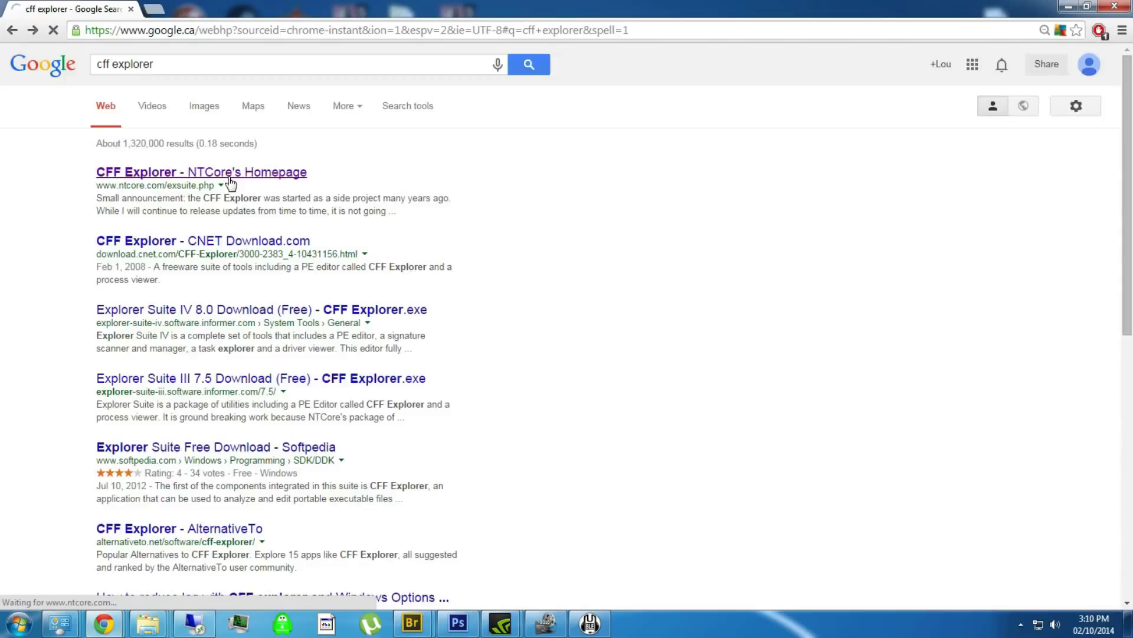
click(200, 173)
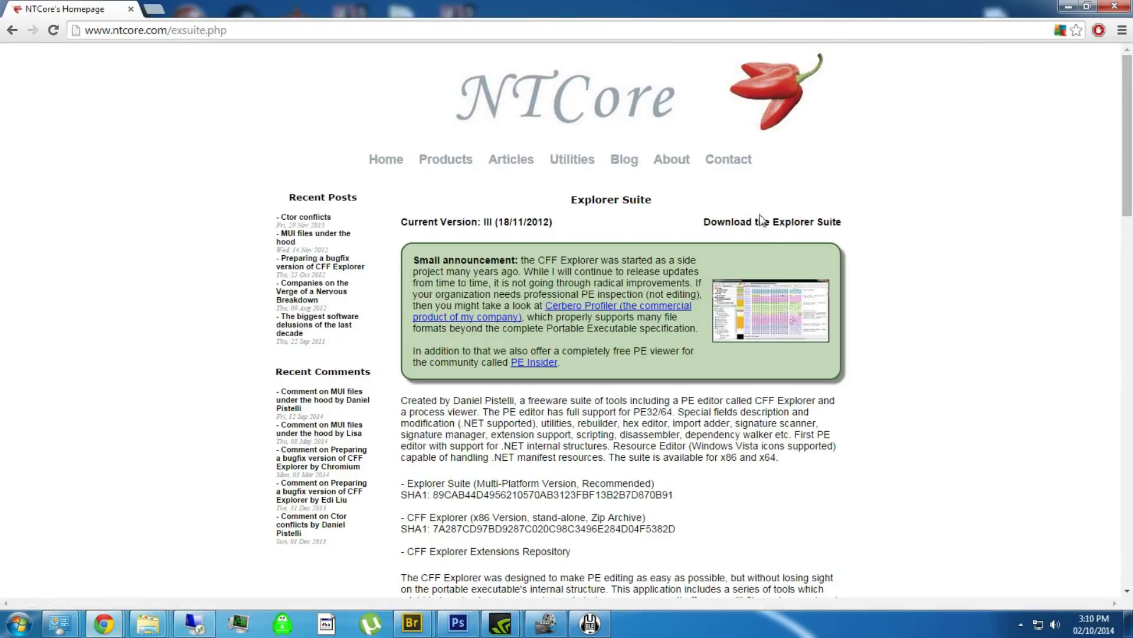
click(772, 221)
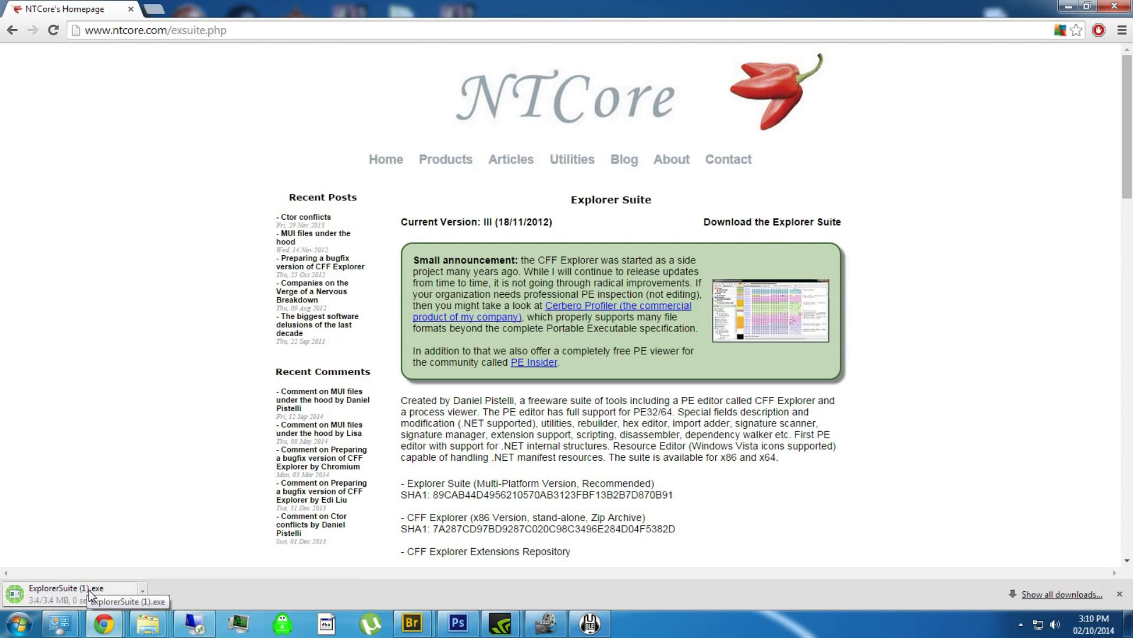
Run ExplorerSuite.exe and install with the default destination and Start Menu folders.
click(72, 588)
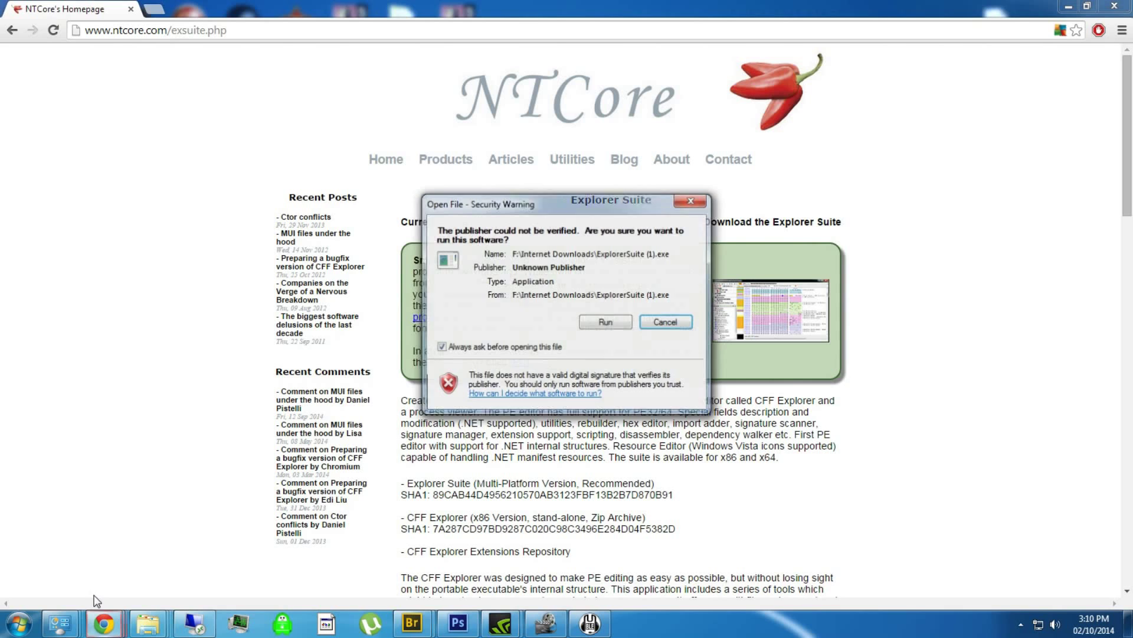
click(605, 321)
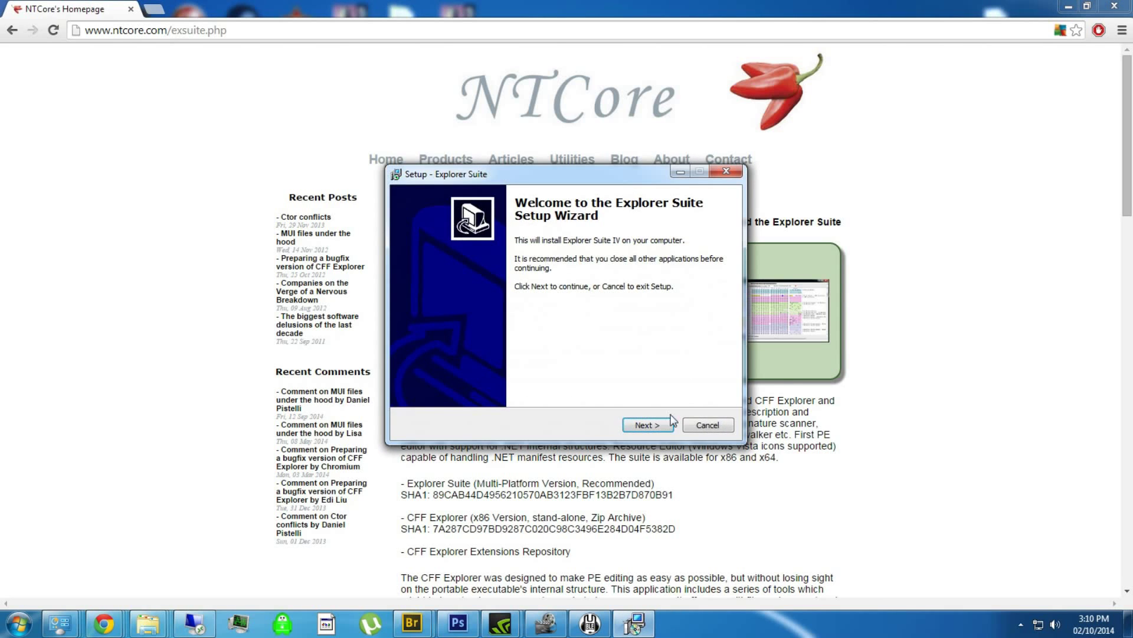
click(647, 425)
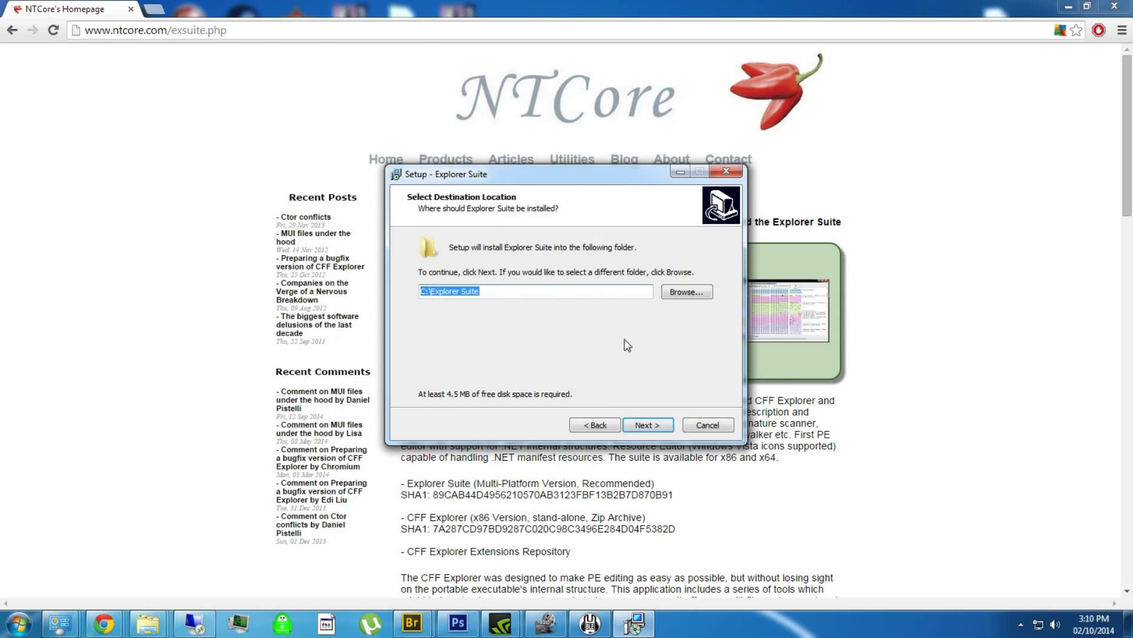
click(647, 423)
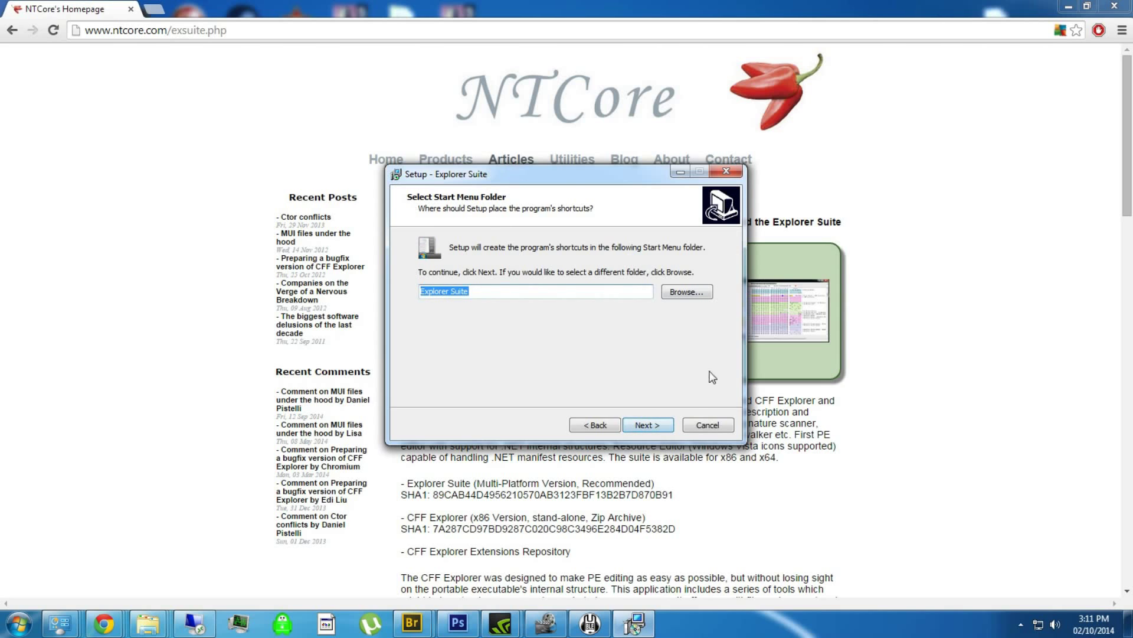
click(706, 424)
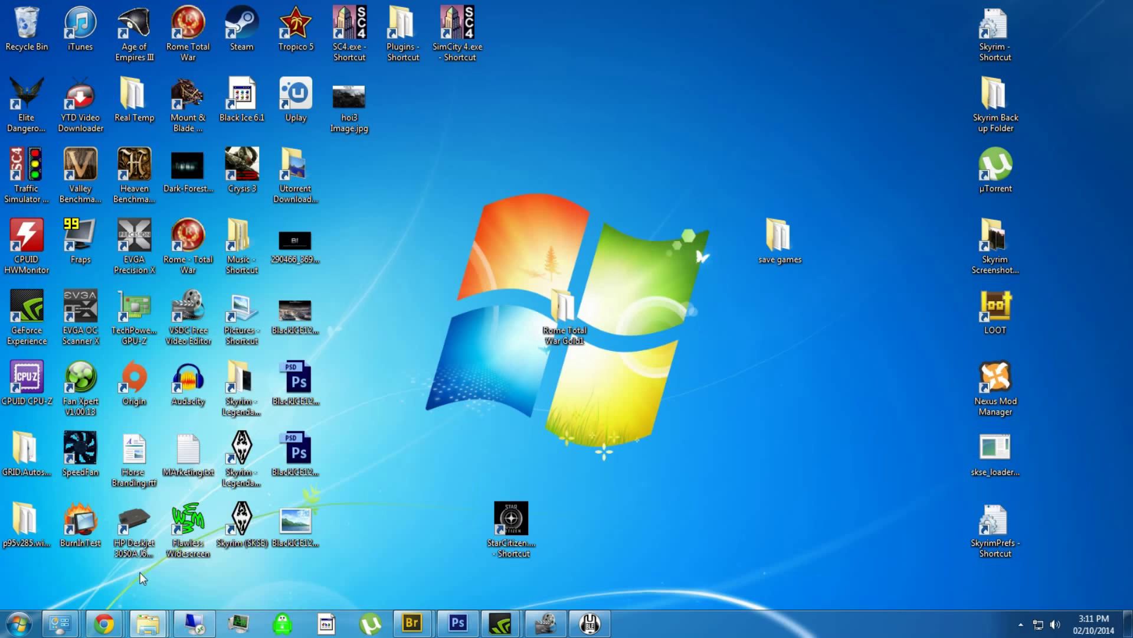
Launch CFF Explorer from the Start menu's All Programs and show its File menu.
click(18, 622)
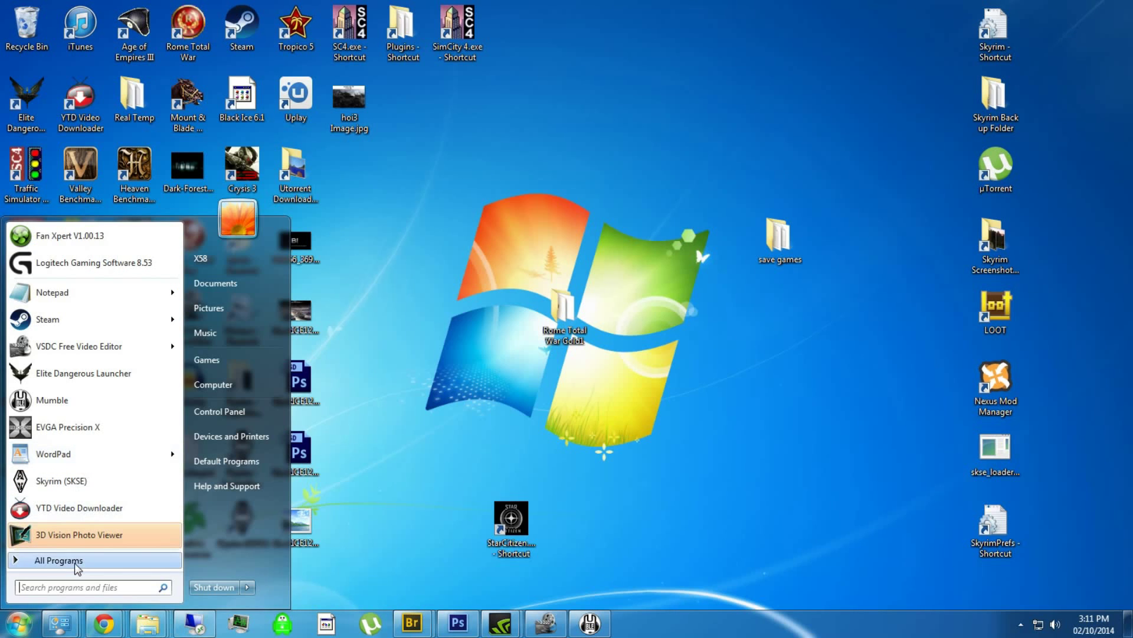
click(58, 560)
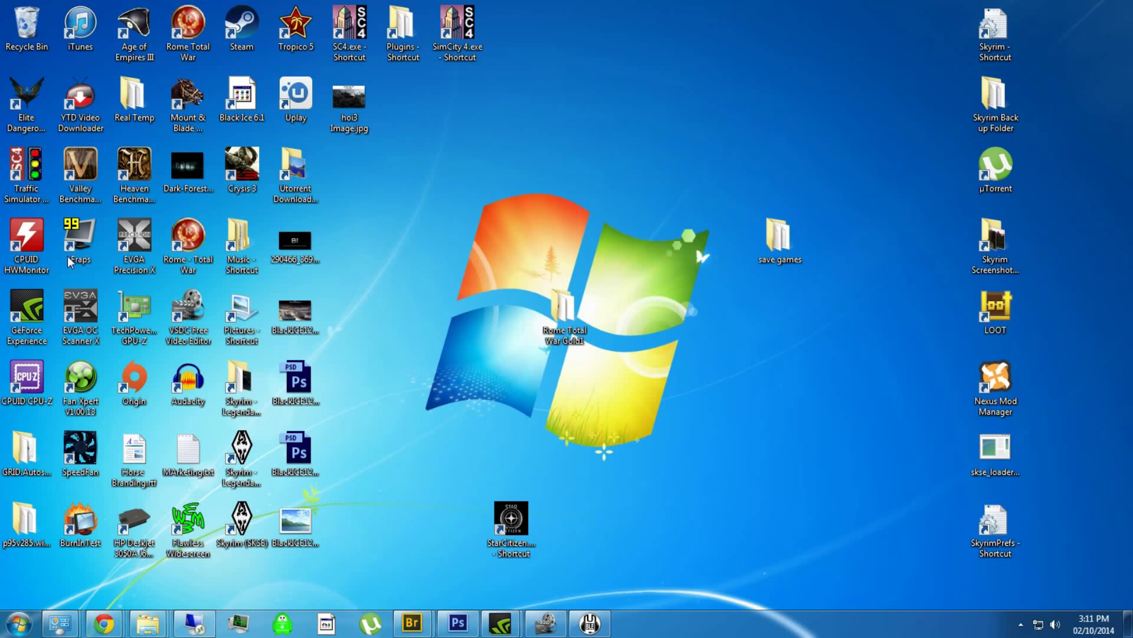
click(385, 153)
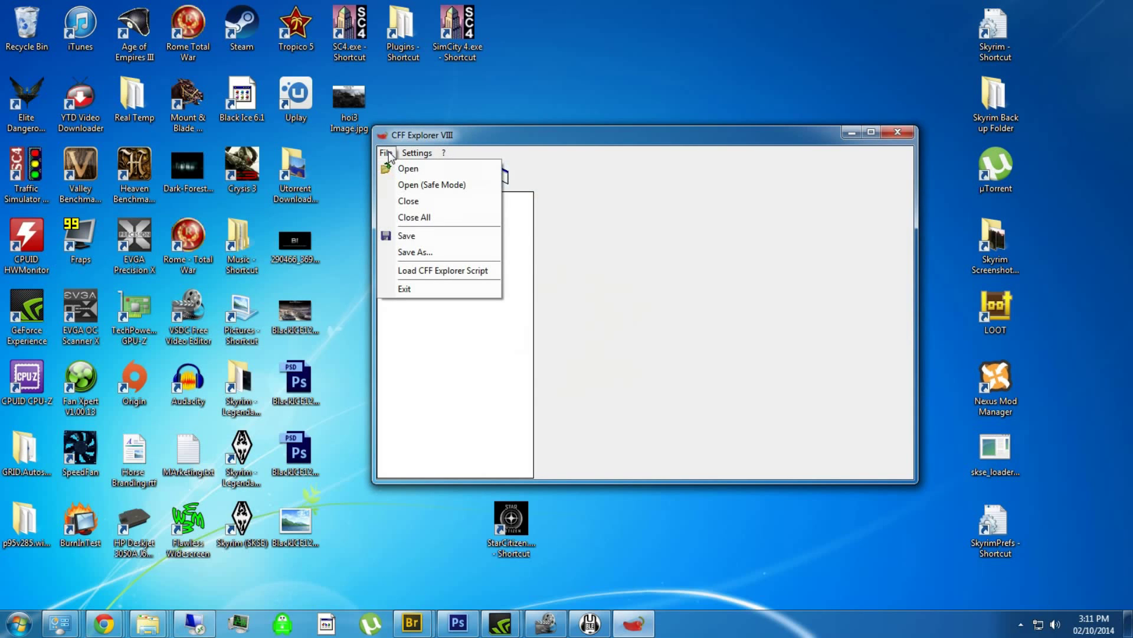
mouse_move(409, 169)
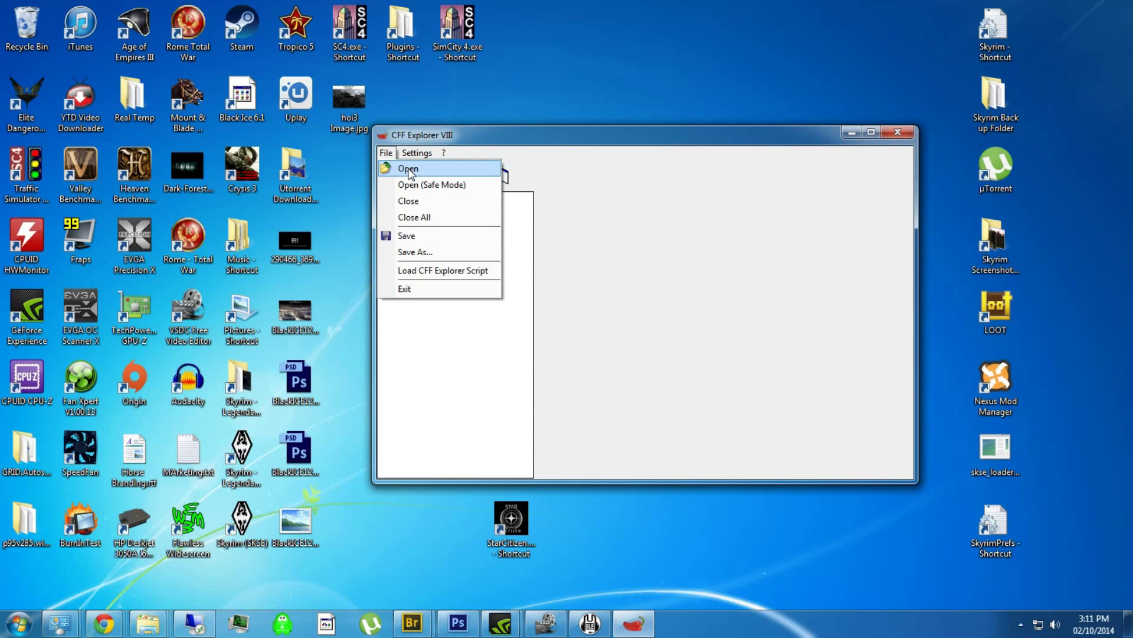
Browse to C:\Hearts of Iron III Black Ice and select hoi3_tfh.exe to open.
click(407, 168)
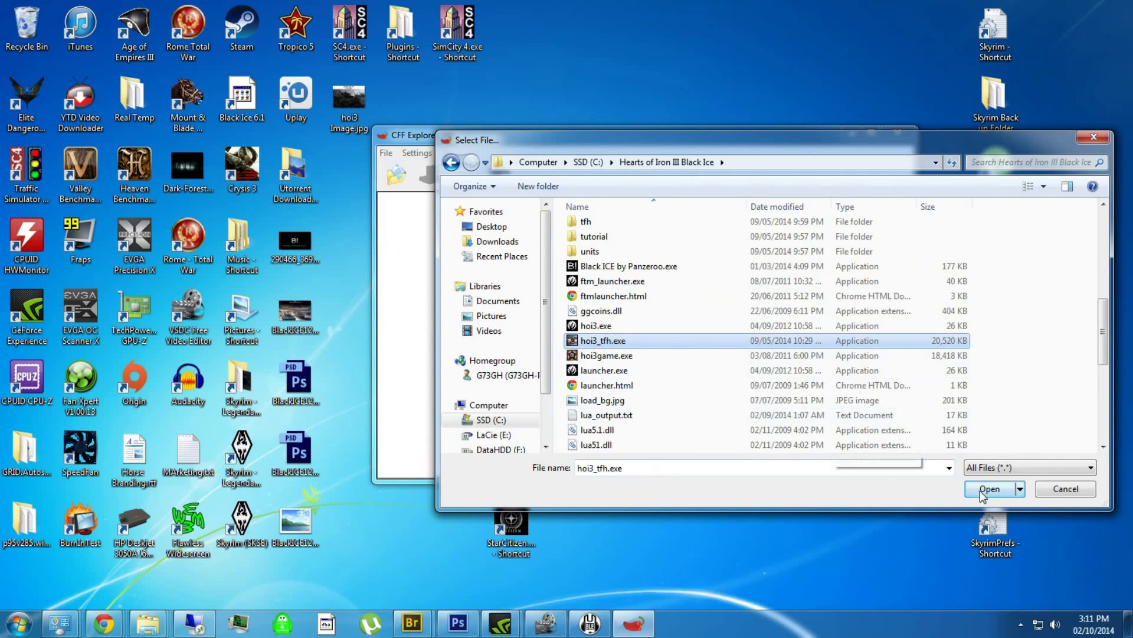
click(989, 489)
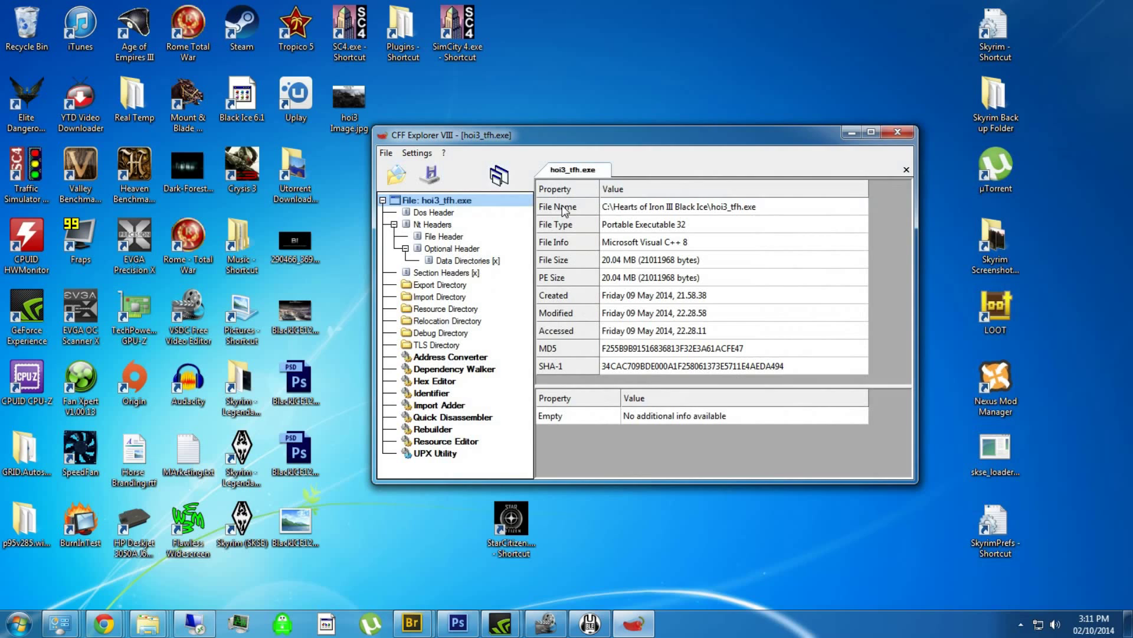
mouse_move(543, 123)
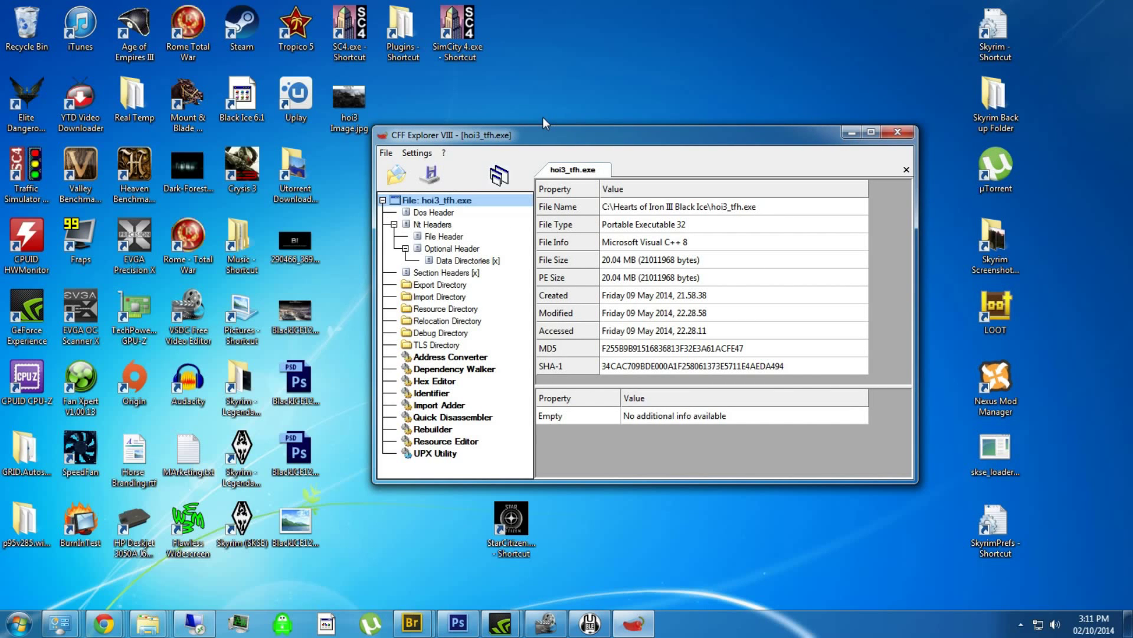
mouse_move(504, 221)
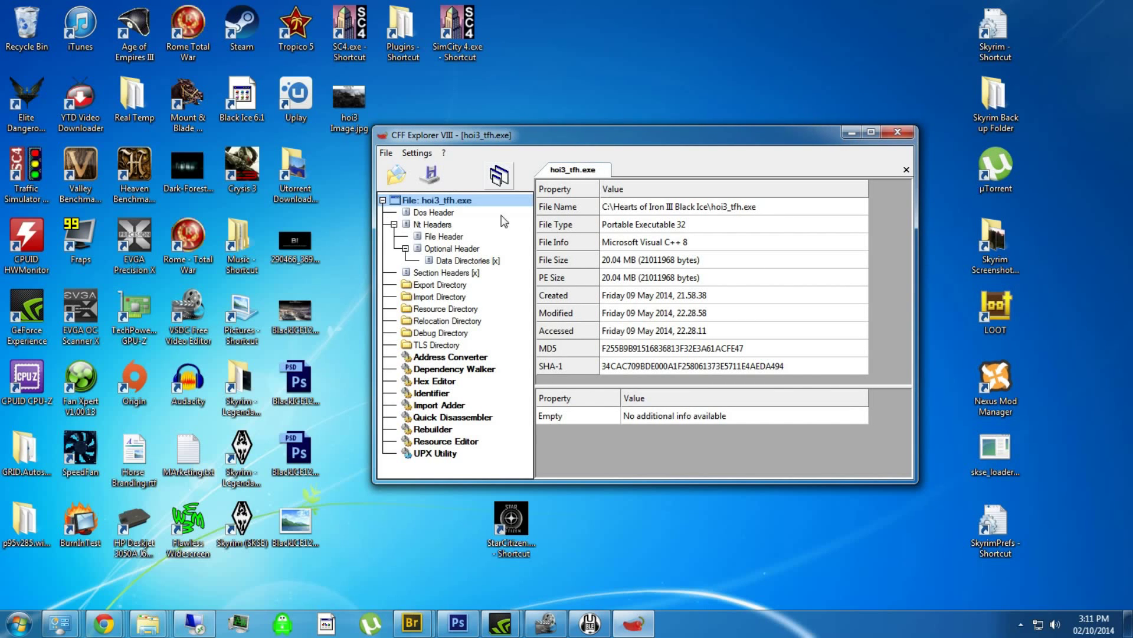
mouse_move(421, 238)
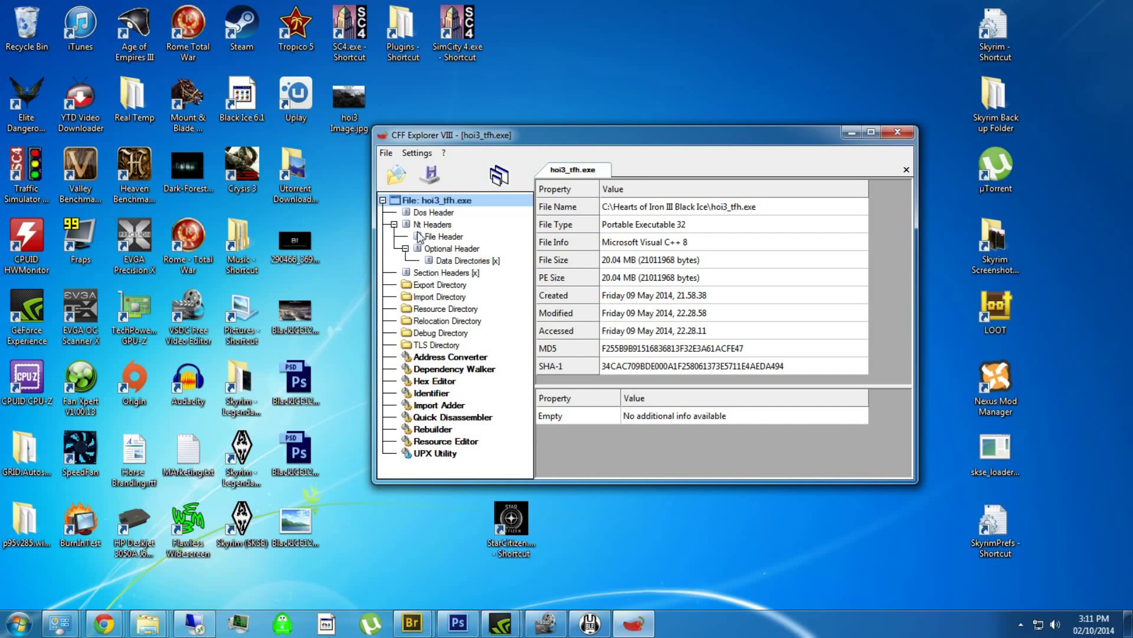
mouse_move(592, 321)
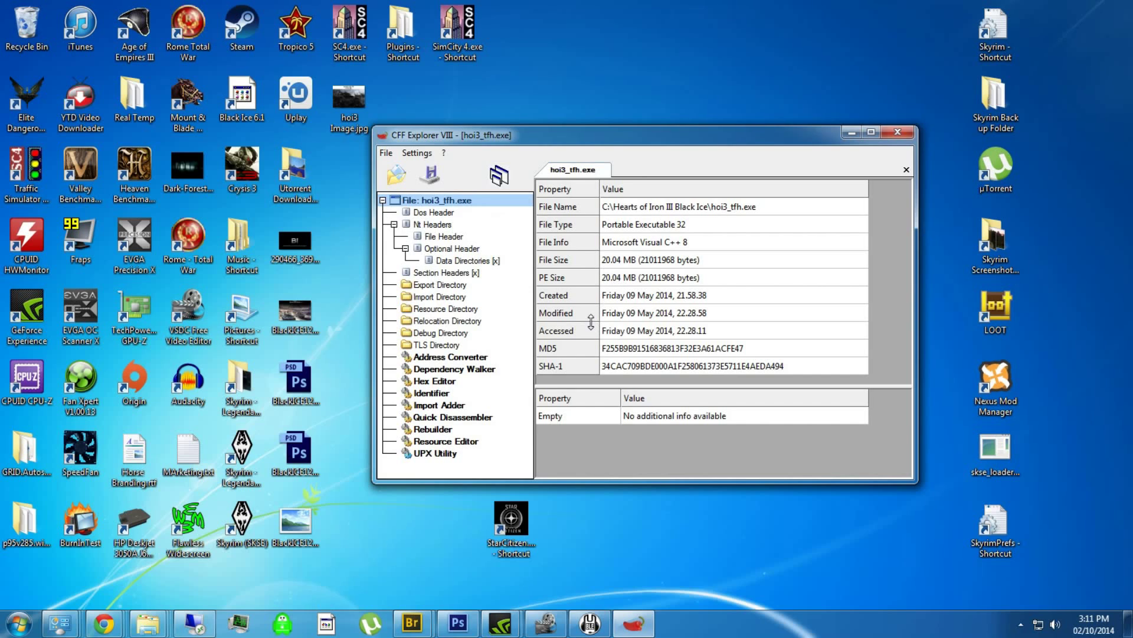
mouse_move(816, 379)
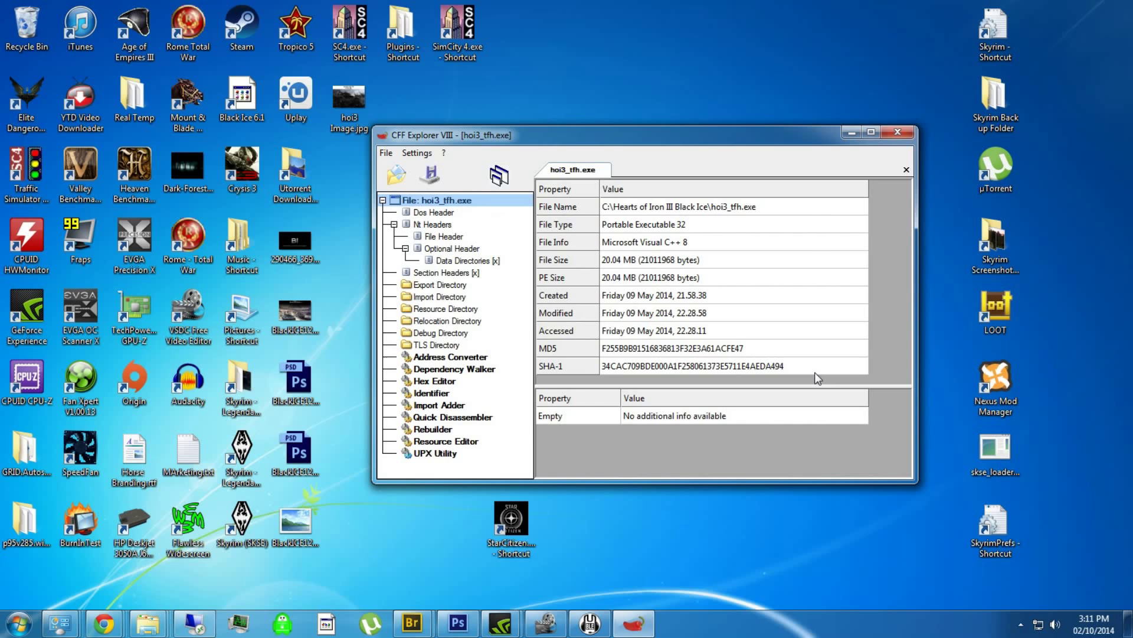
click(729, 347)
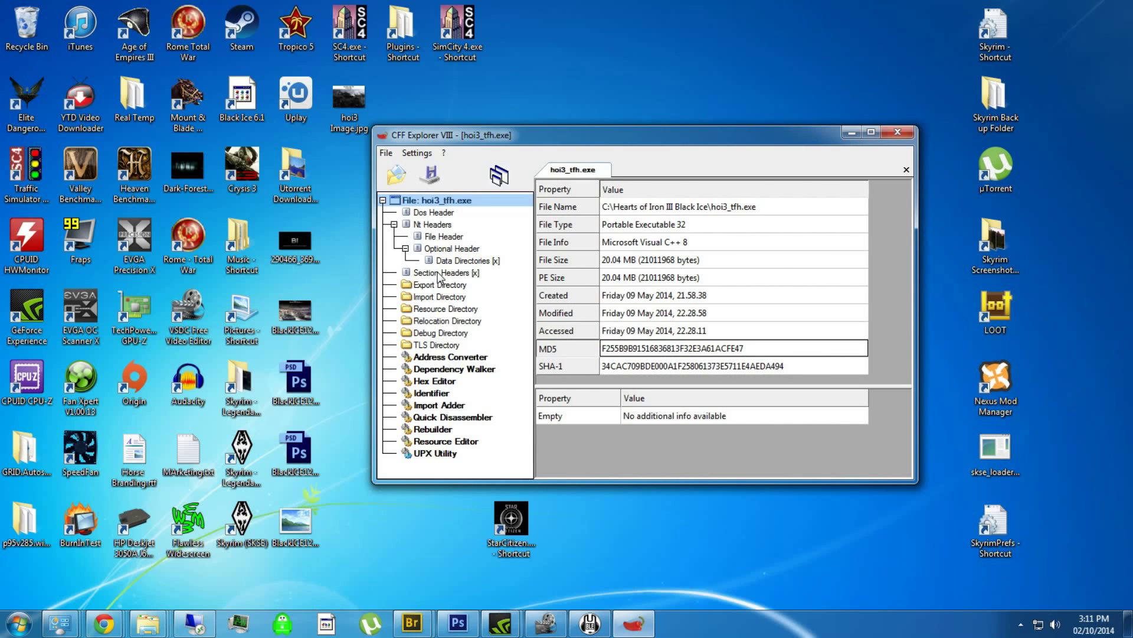
In Nt Headers > File Header Characteristics, tick 'App can handle >2gb address space' and confirm.
click(443, 236)
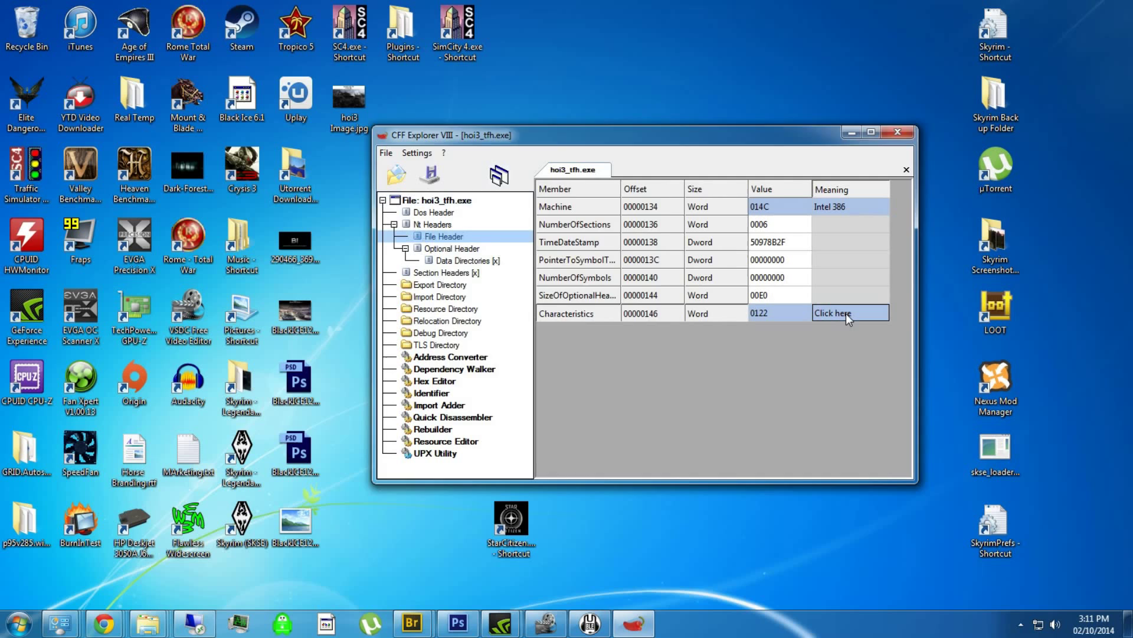
click(845, 312)
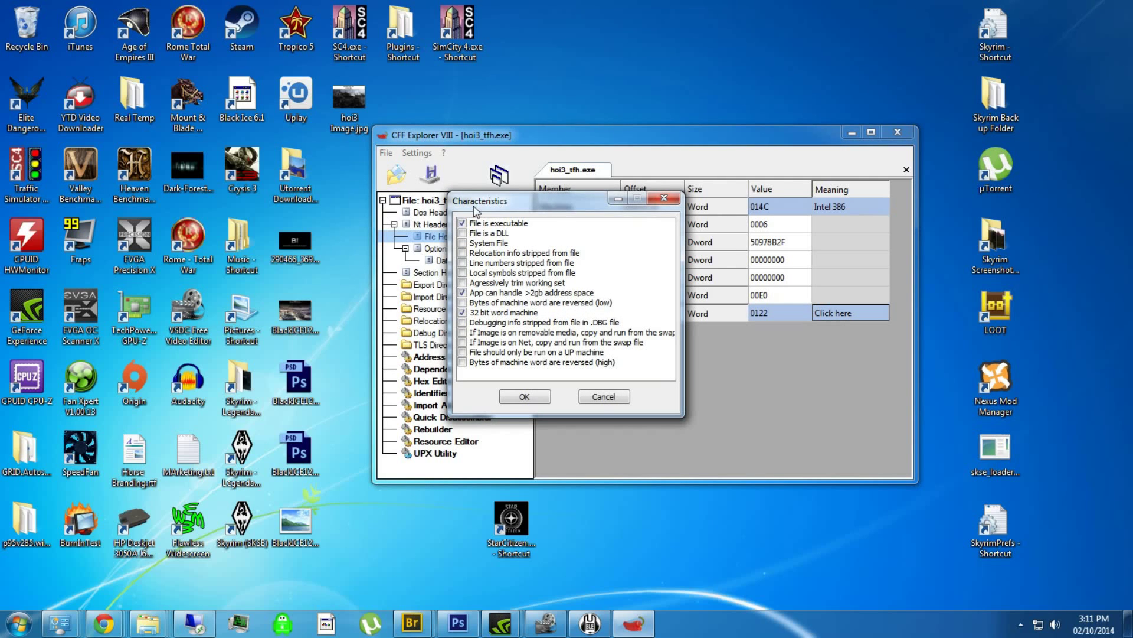
mouse_move(492, 193)
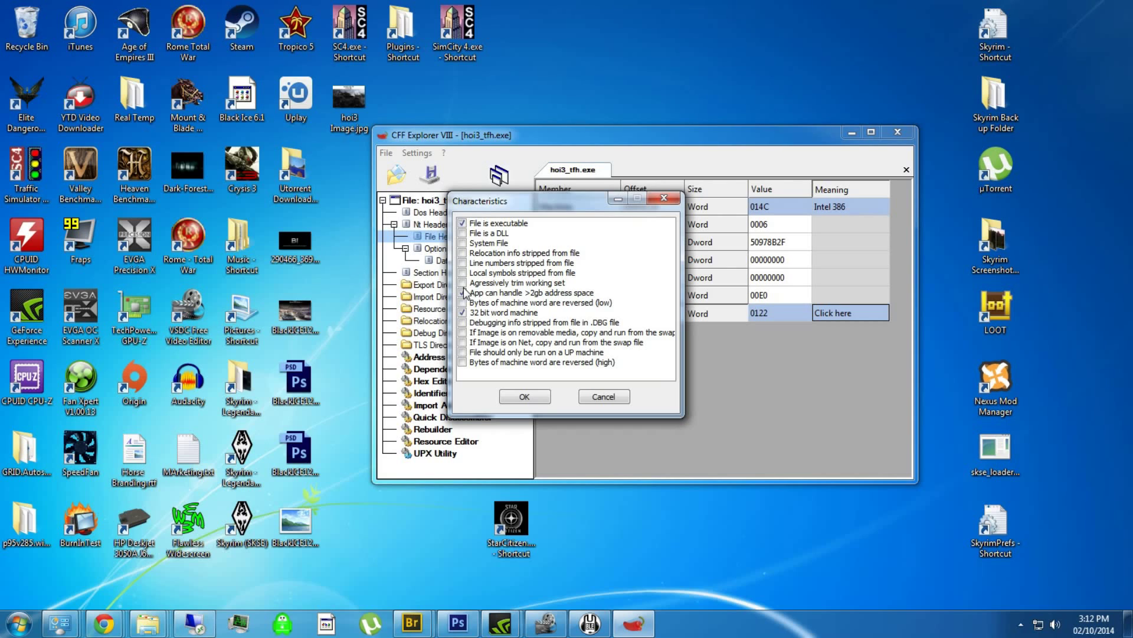
click(463, 302)
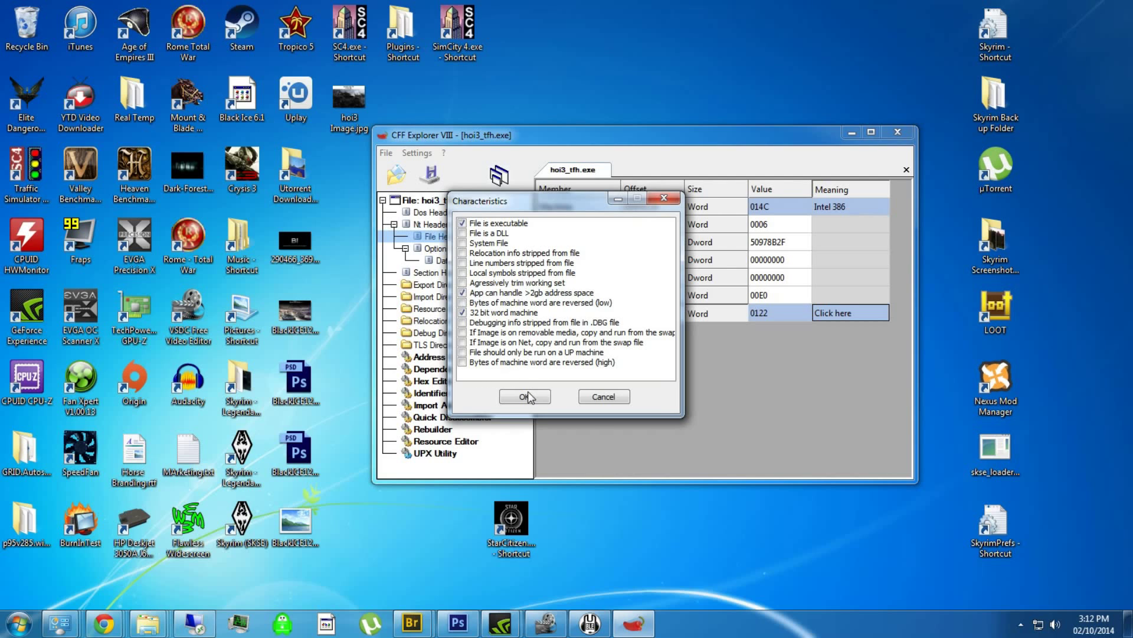
click(524, 397)
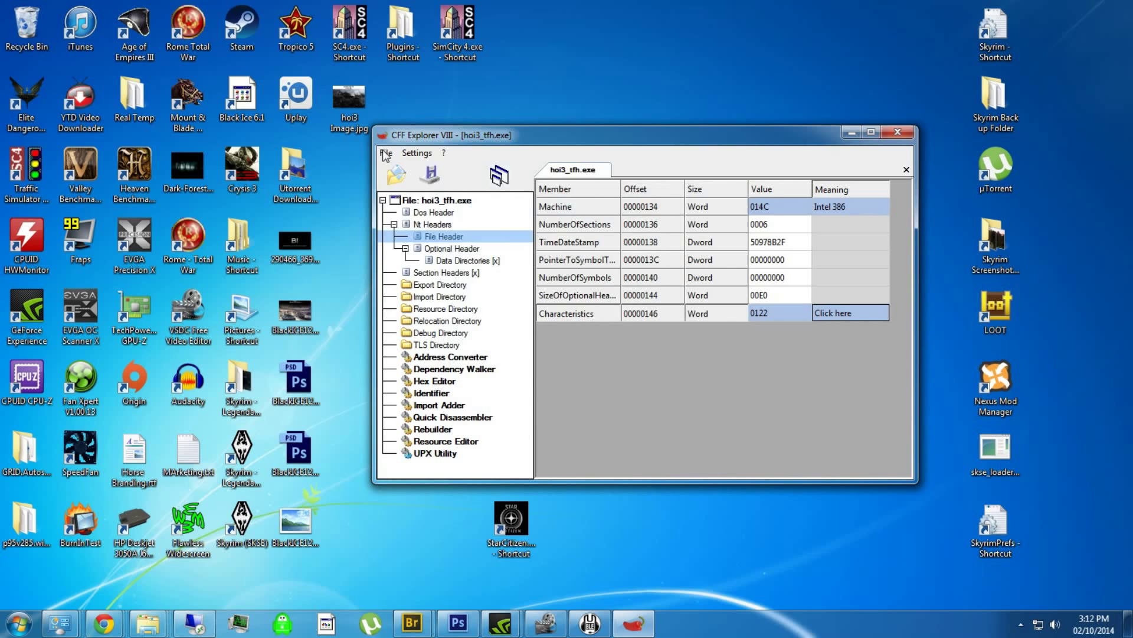
Save hoi3_tfh.exe overwriting the original, then close CFF Explorer answering its save prompt.
click(427, 174)
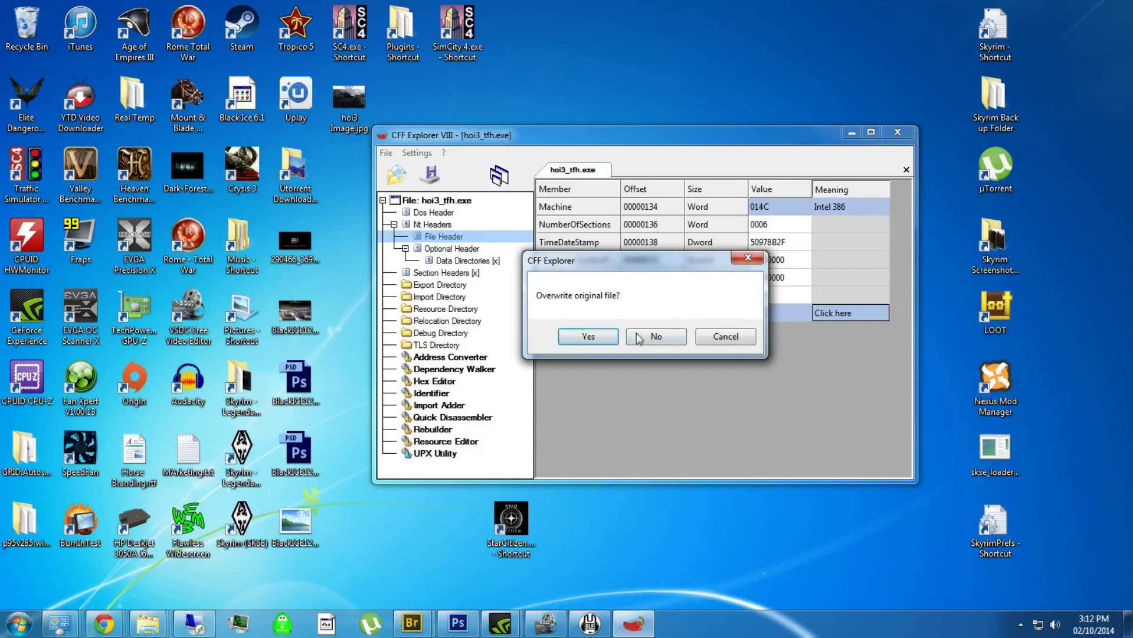
mouse_move(588, 336)
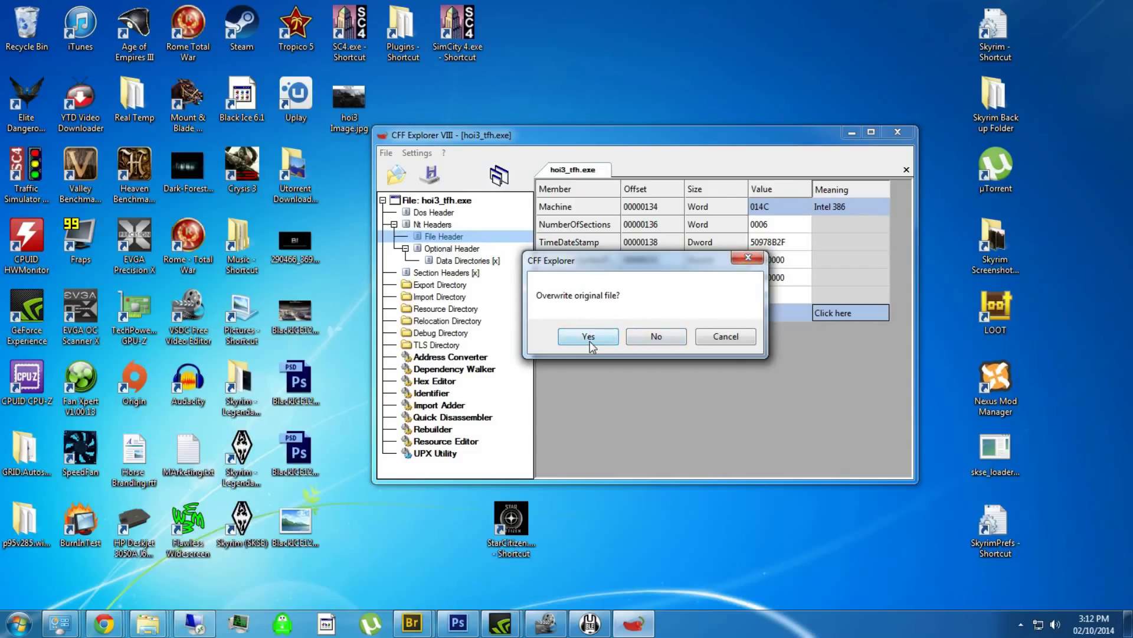
mouse_move(654, 308)
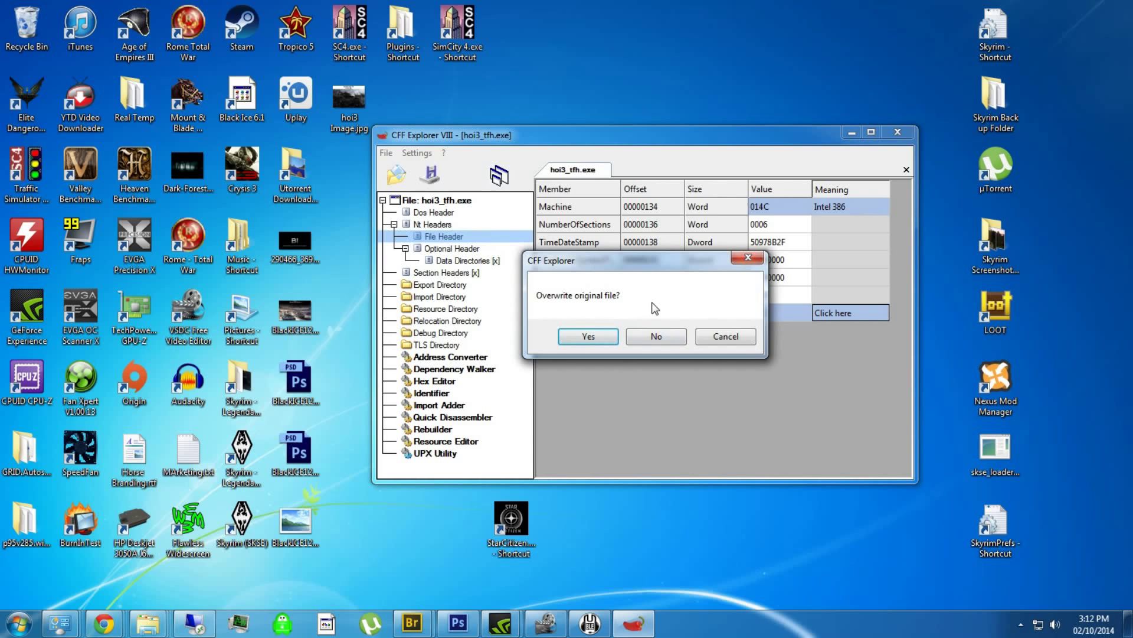
click(587, 336)
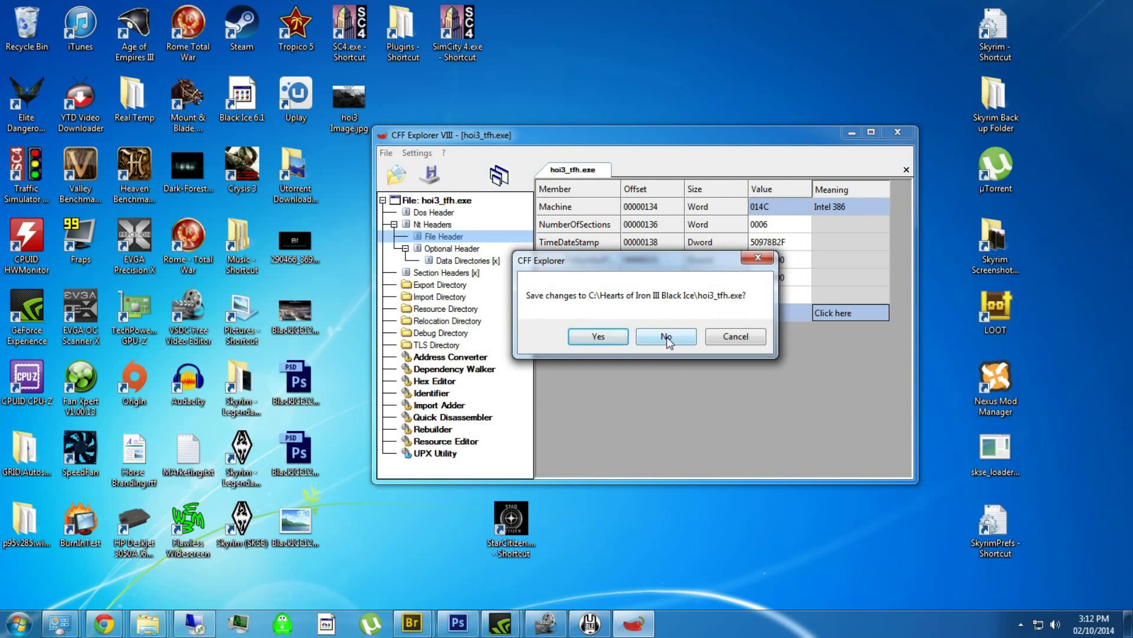
click(665, 337)
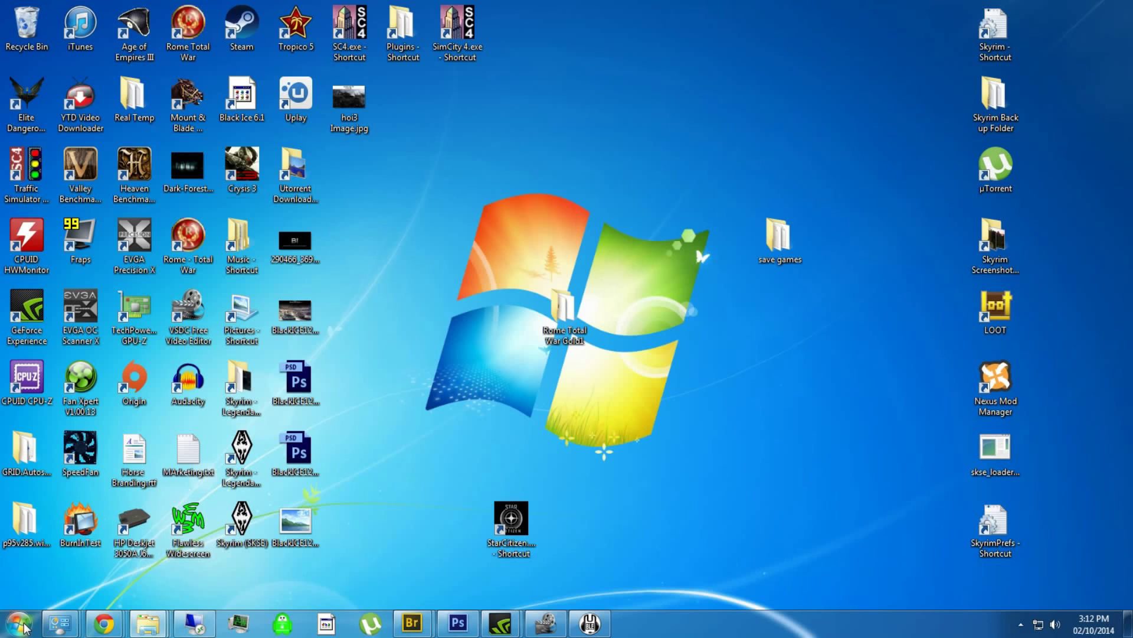
click(18, 624)
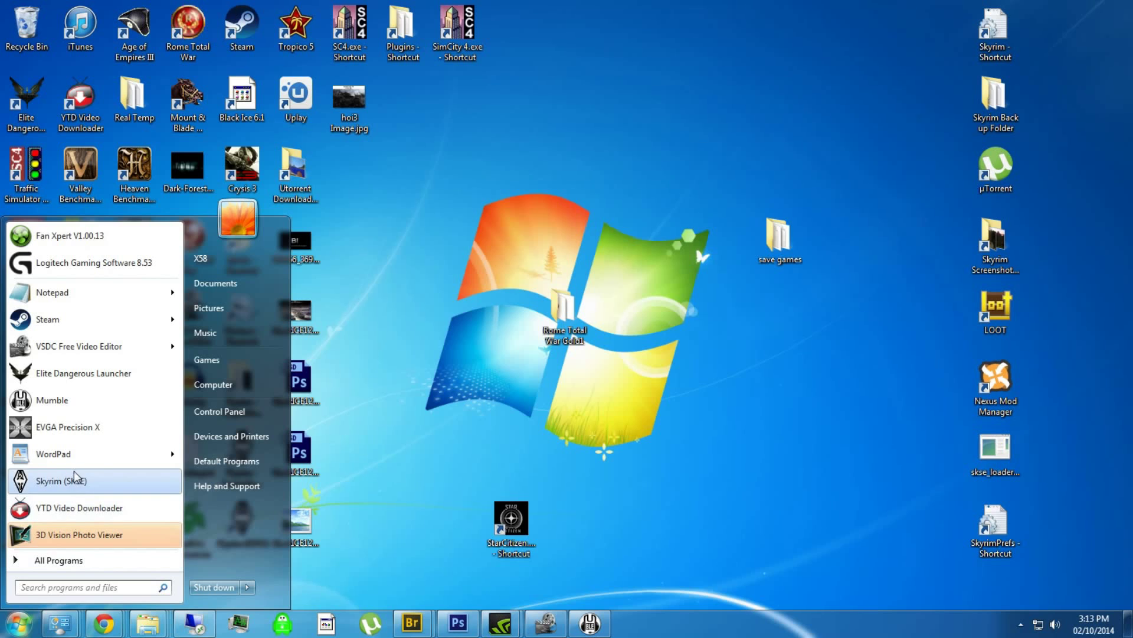
click(547, 227)
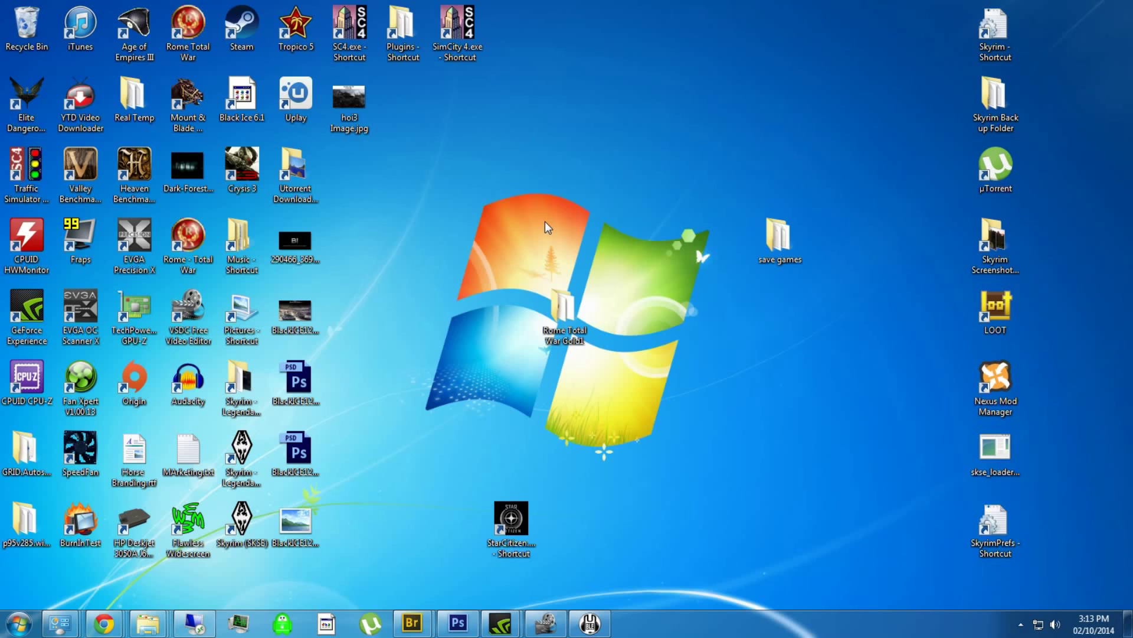
mouse_move(187, 238)
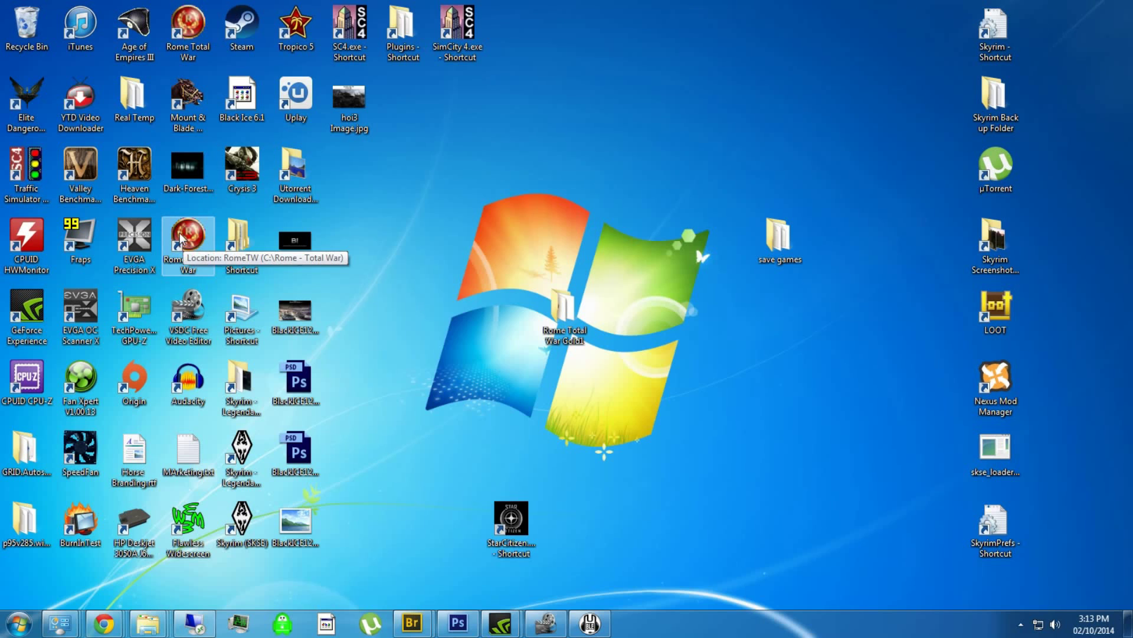
mouse_move(188, 155)
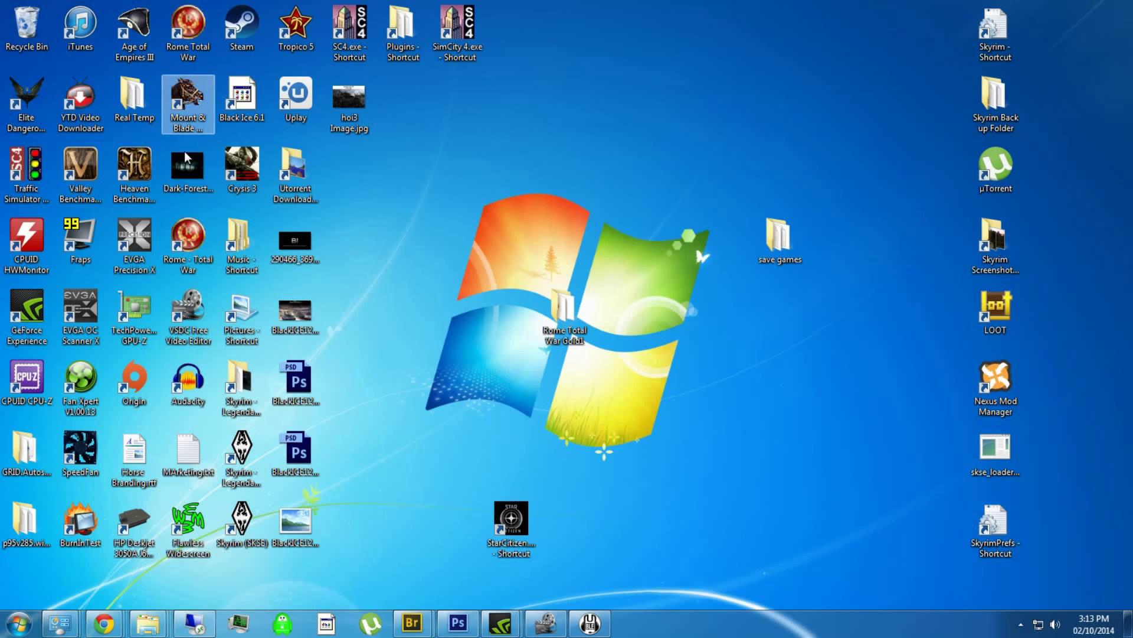
click(349, 33)
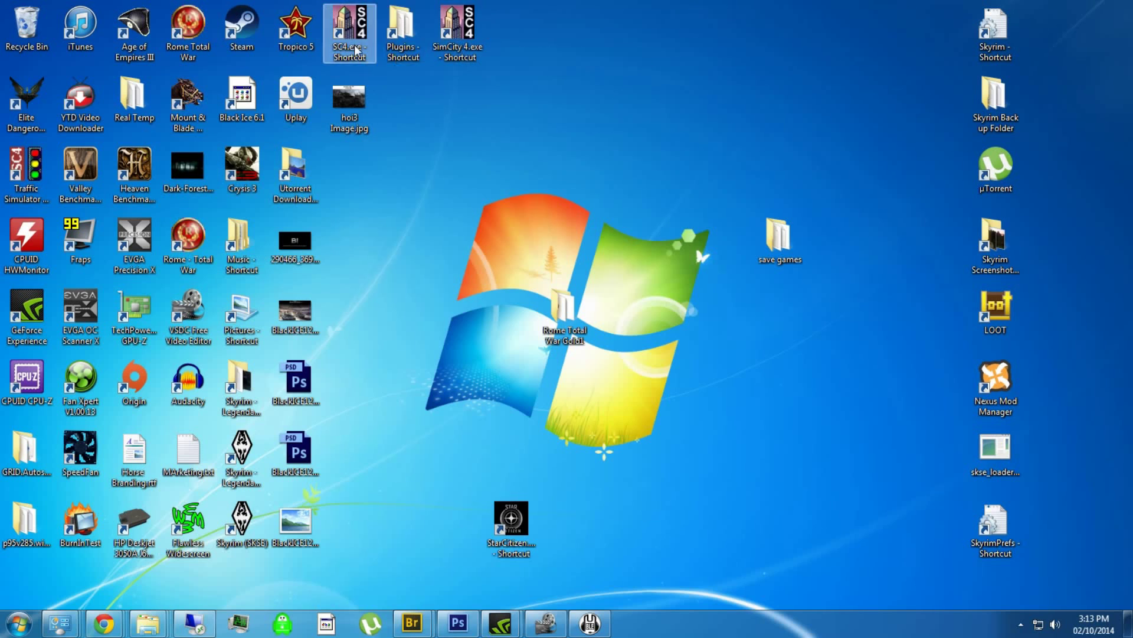
mouse_move(609, 324)
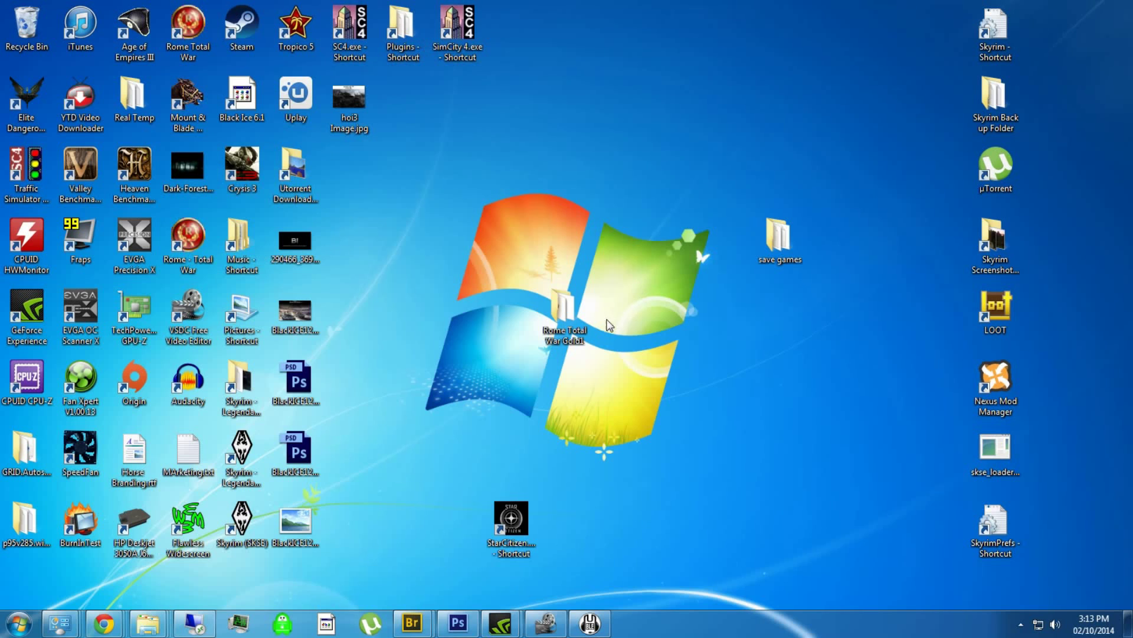
mouse_move(596, 253)
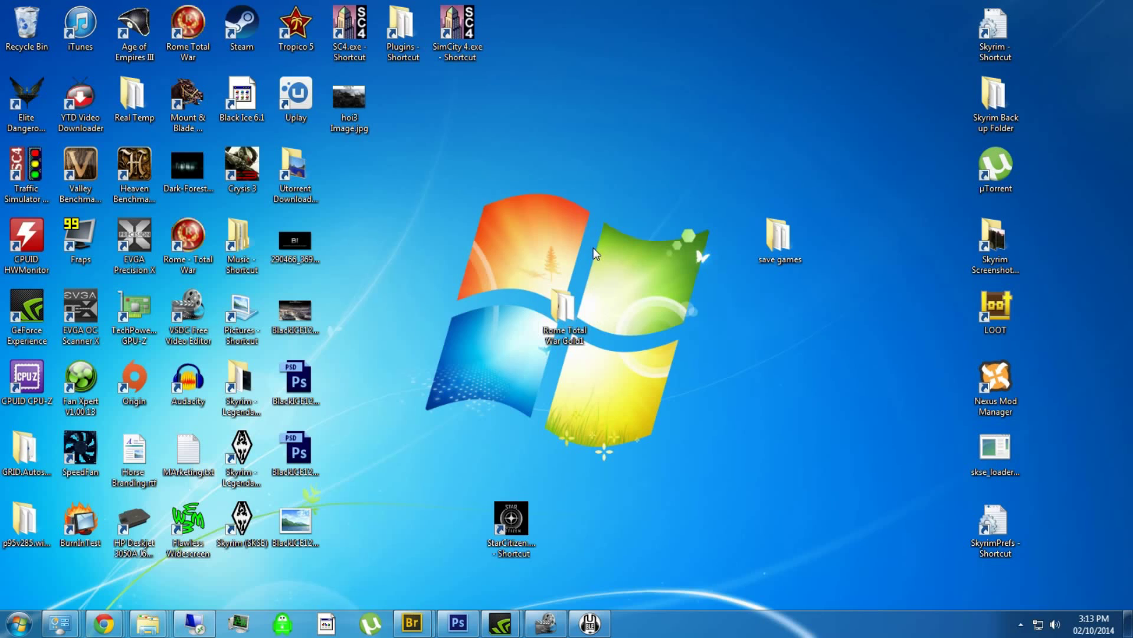
mouse_move(594, 246)
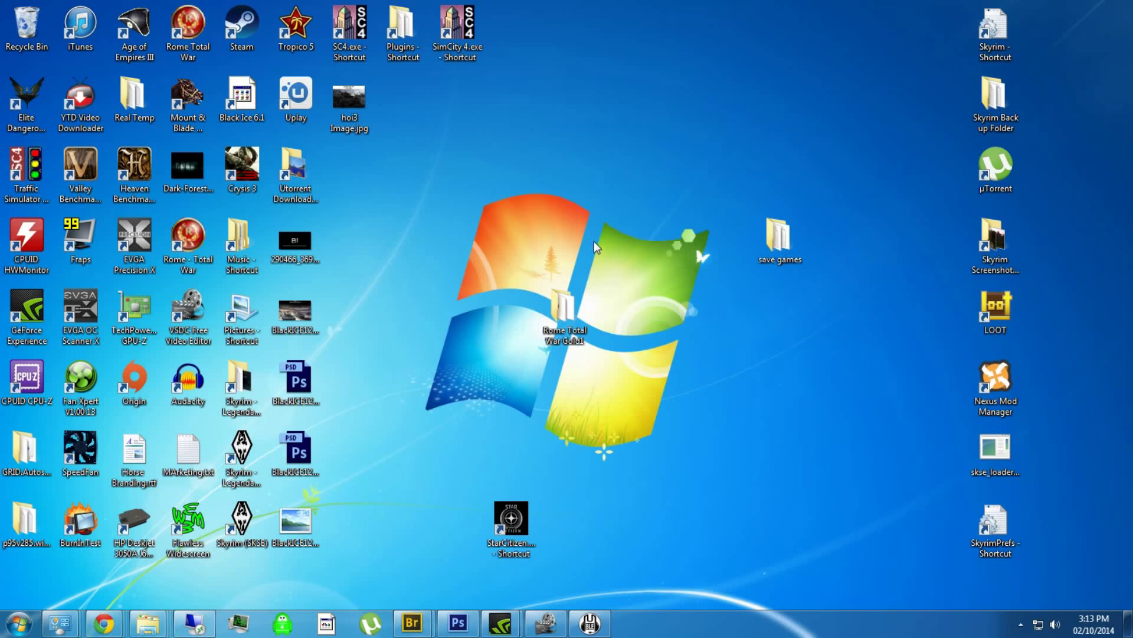
mouse_move(624, 211)
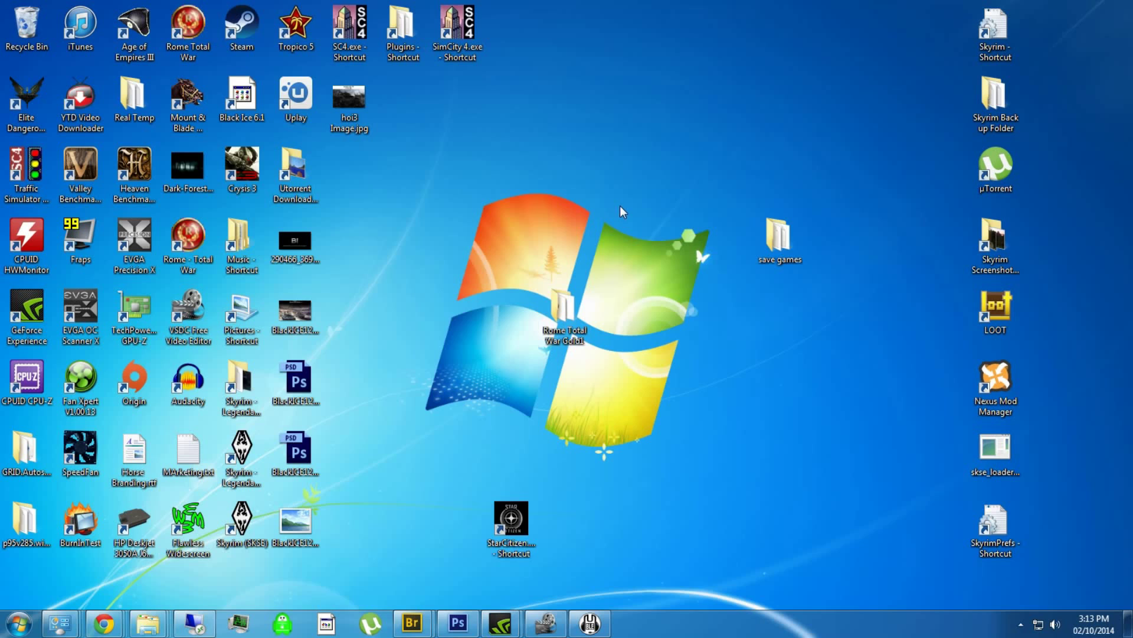
mouse_move(638, 197)
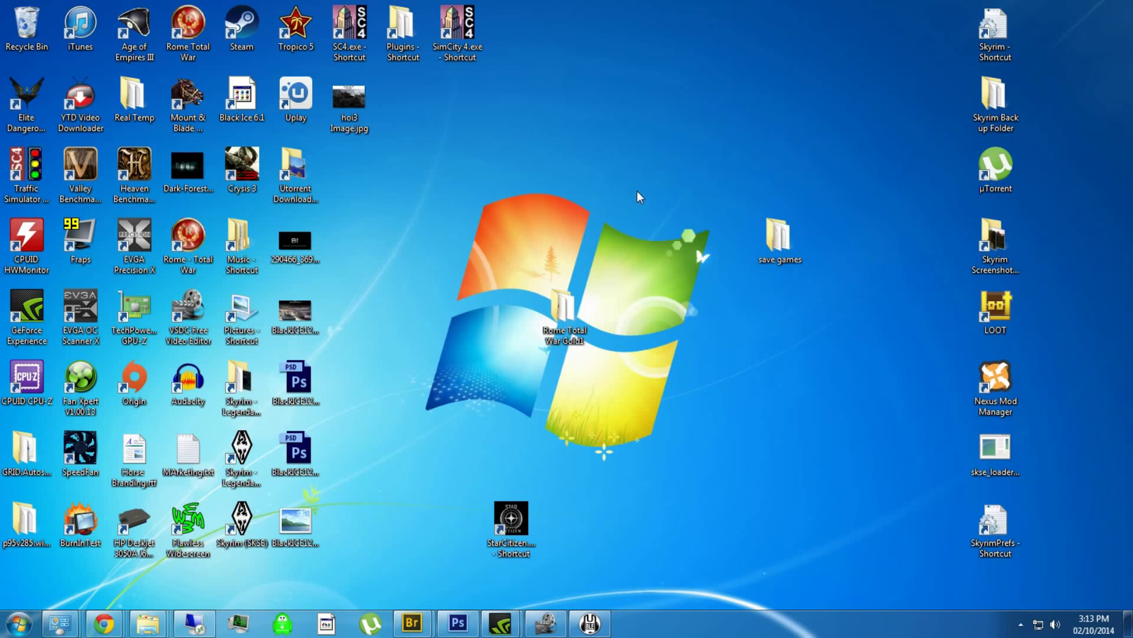